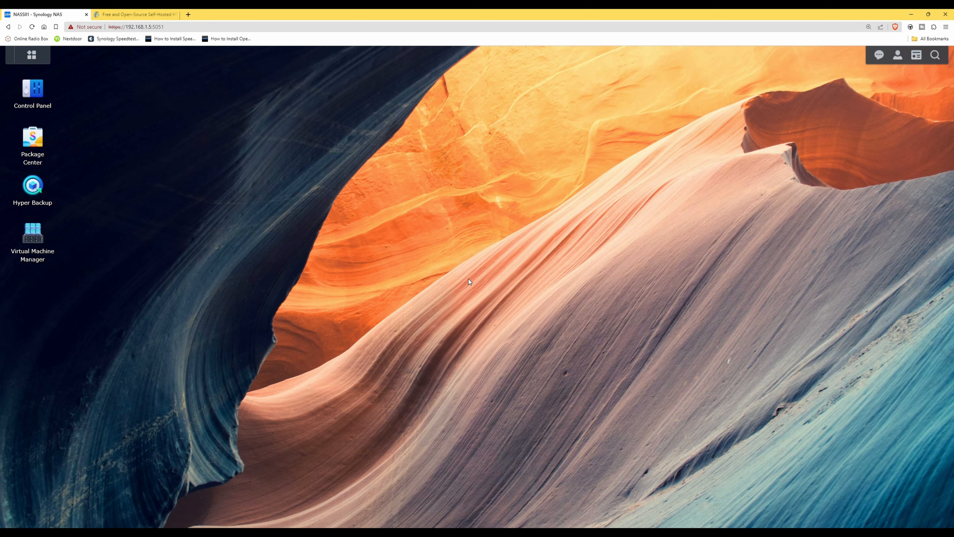
{"action": "mouse_move", "coordinate": [472, 282]}
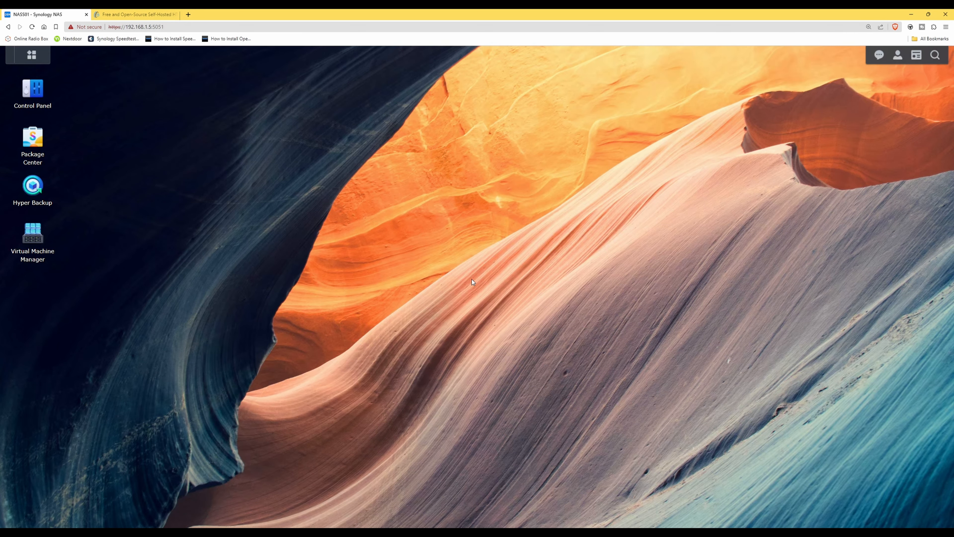
{"action": "mouse_move", "coordinate": [461, 198]}
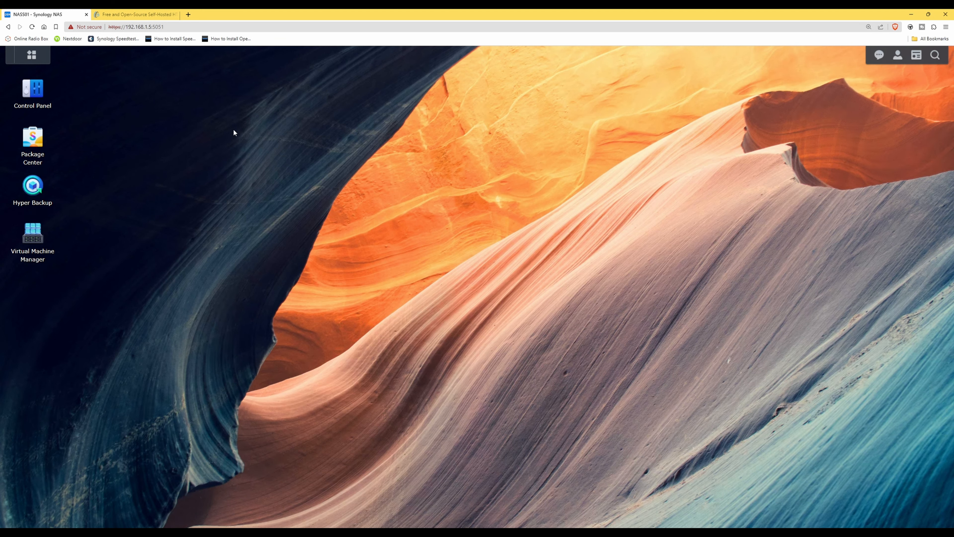
{"action": "mouse_move", "coordinate": [229, 133]}
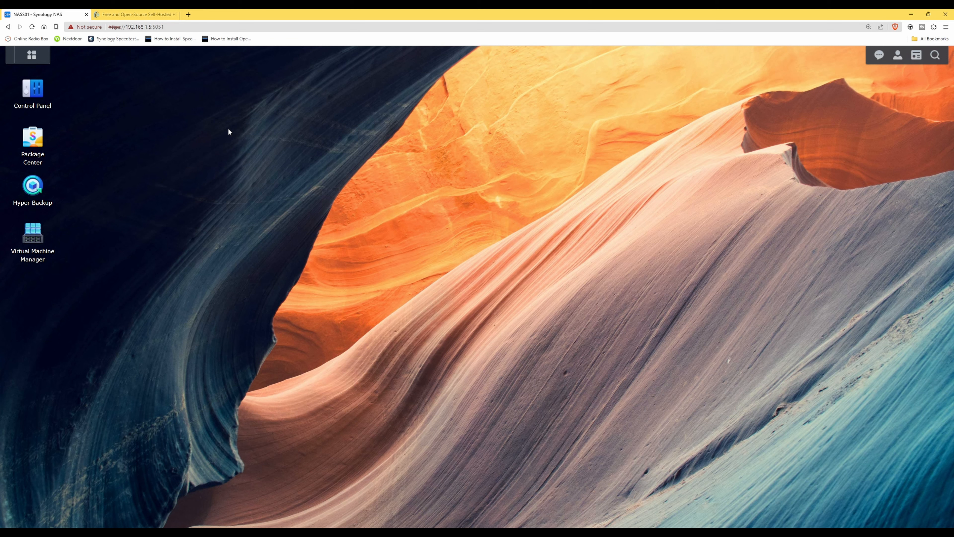
{"action": "mouse_move", "coordinate": [82, 149]}
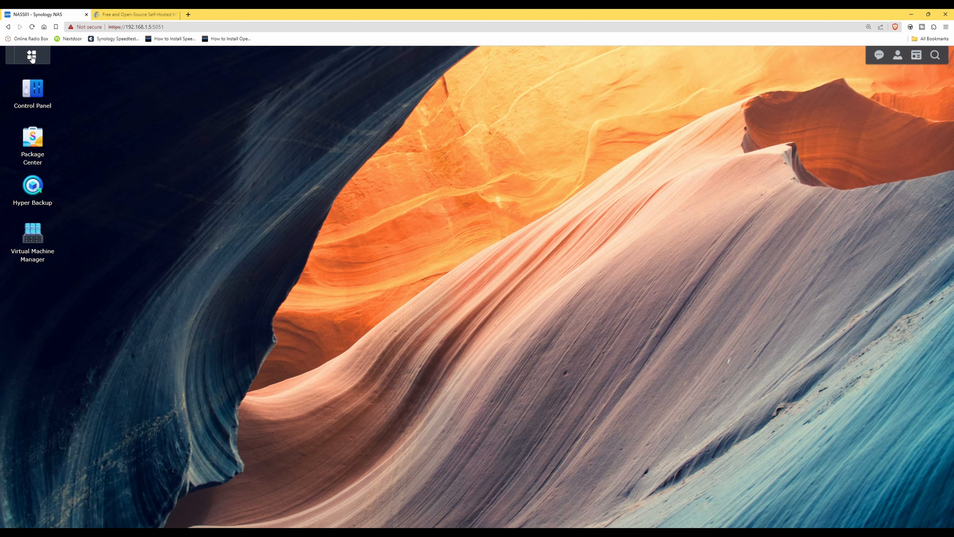
- Launch Package Center from the Main Menu and search for 'Dock', revealing Container Manager
{"action": "left_click", "coordinate": [31, 55]}
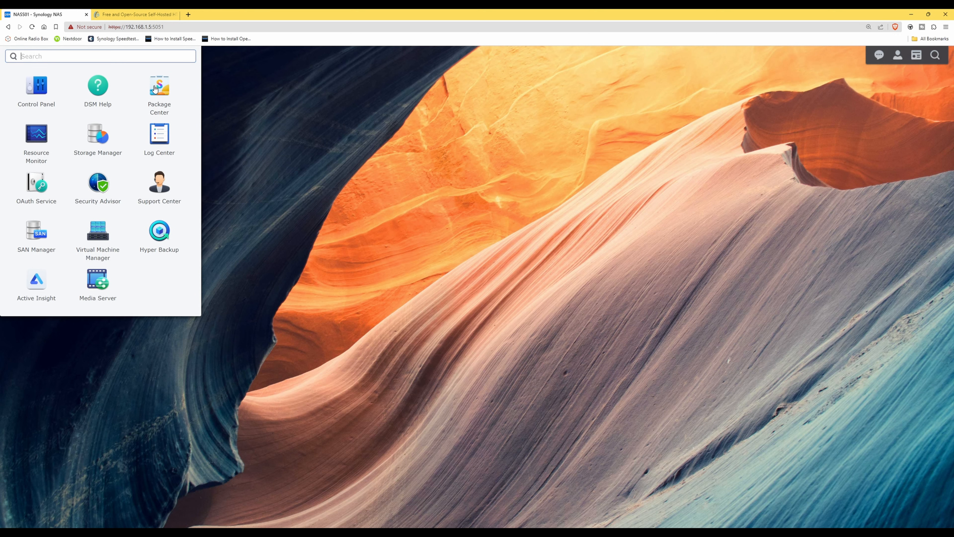
{"action": "left_click", "coordinate": [160, 87]}
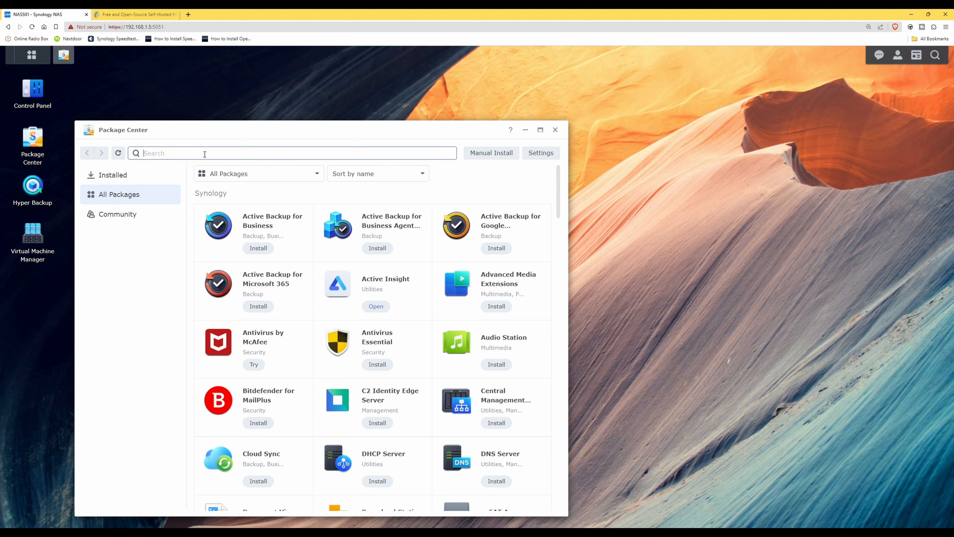
{"action": "type", "text": "Docker"}
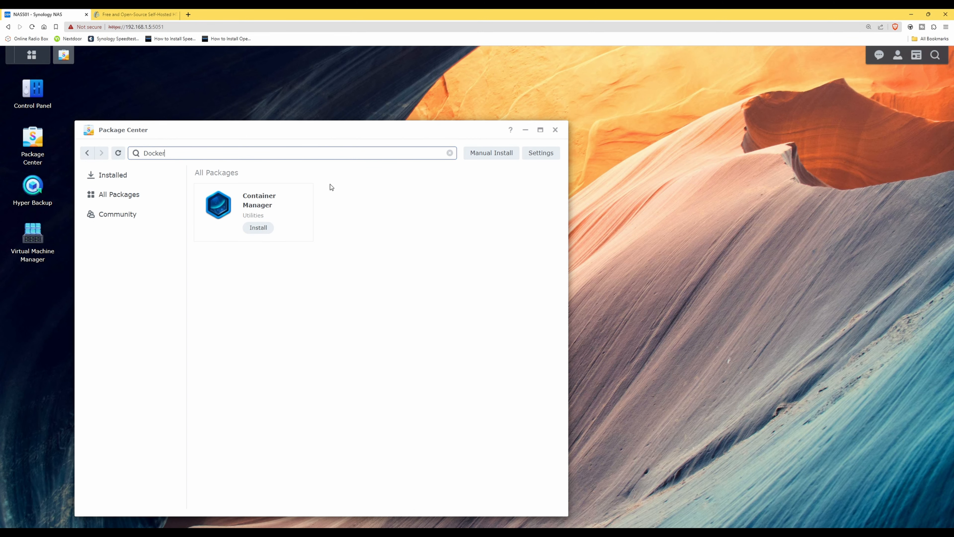
{"action": "mouse_move", "coordinate": [276, 204]}
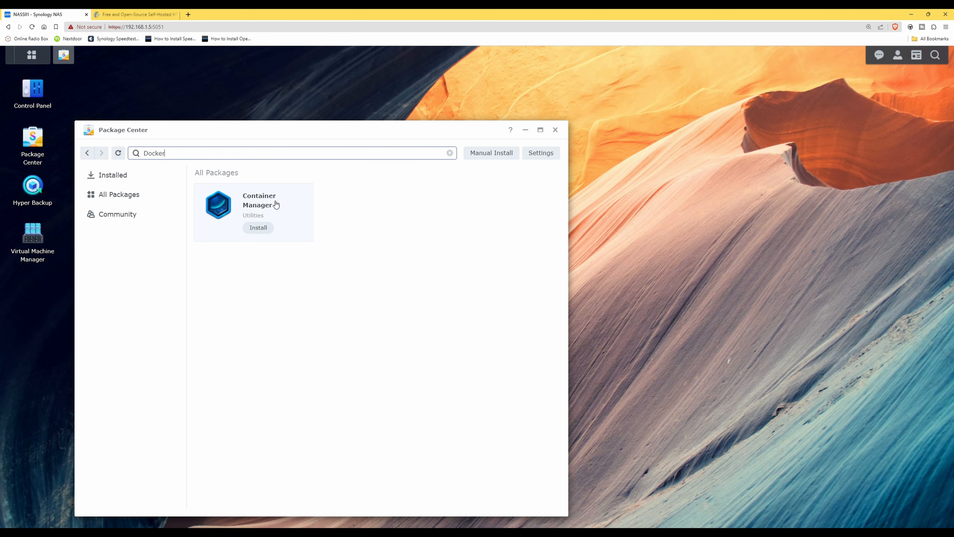
{"action": "mouse_move", "coordinate": [220, 207]}
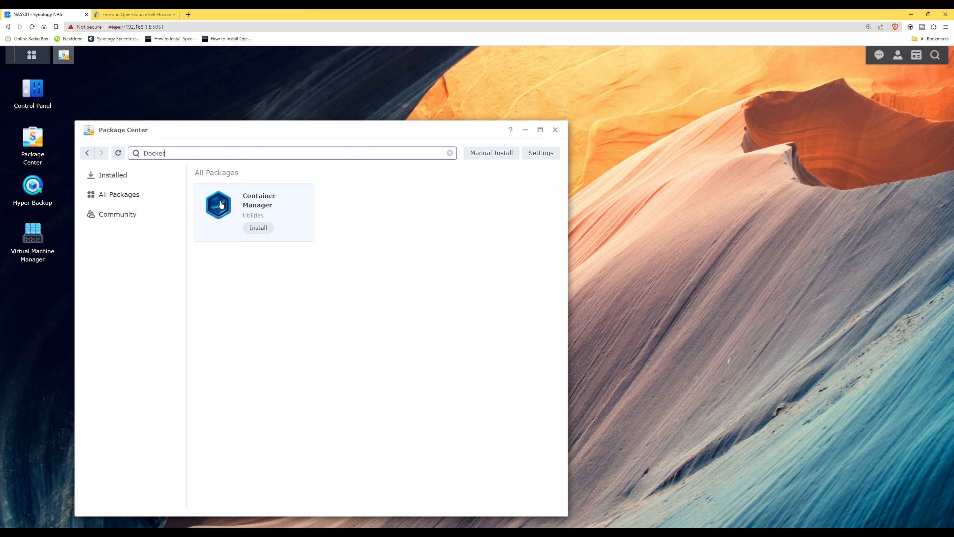
{"action": "mouse_move", "coordinate": [257, 231]}
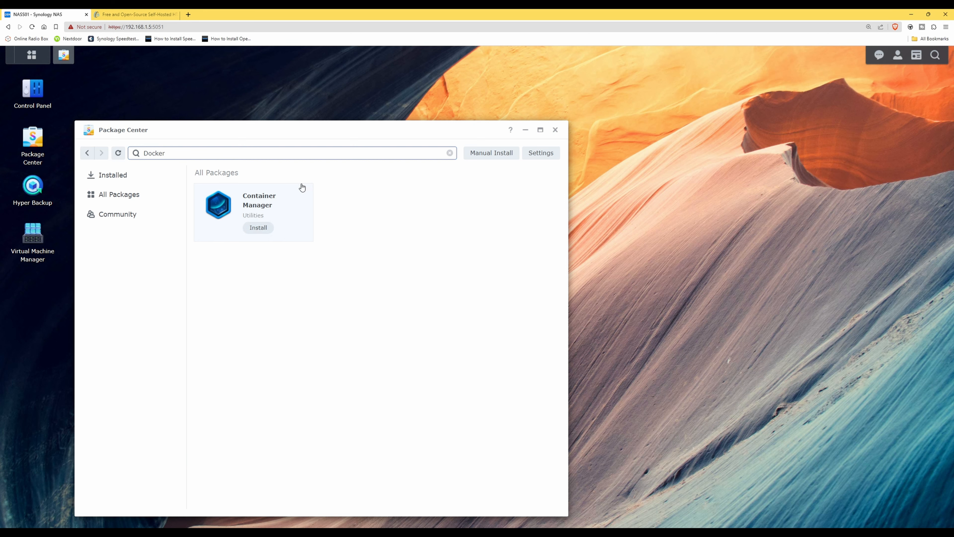
{"action": "mouse_move", "coordinate": [297, 211]}
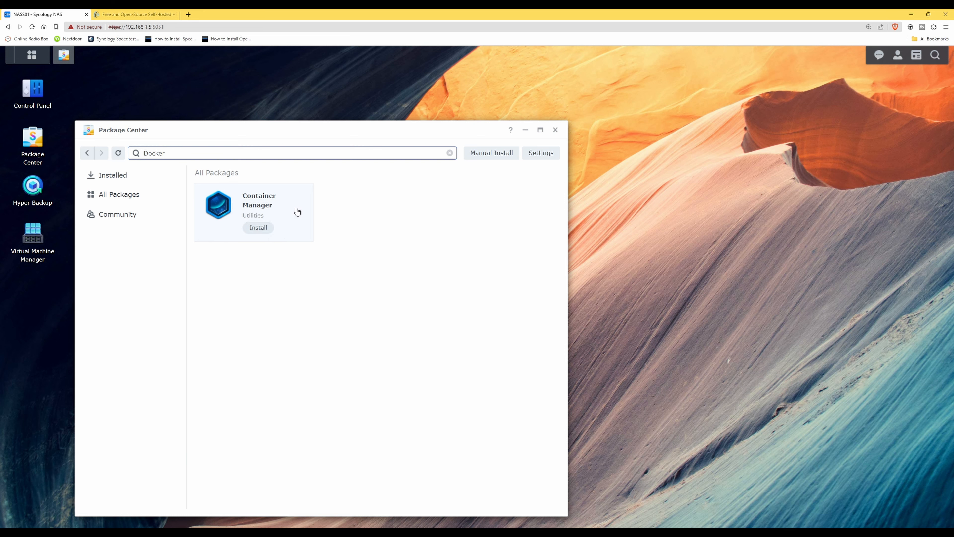
{"action": "mouse_move", "coordinate": [280, 221]}
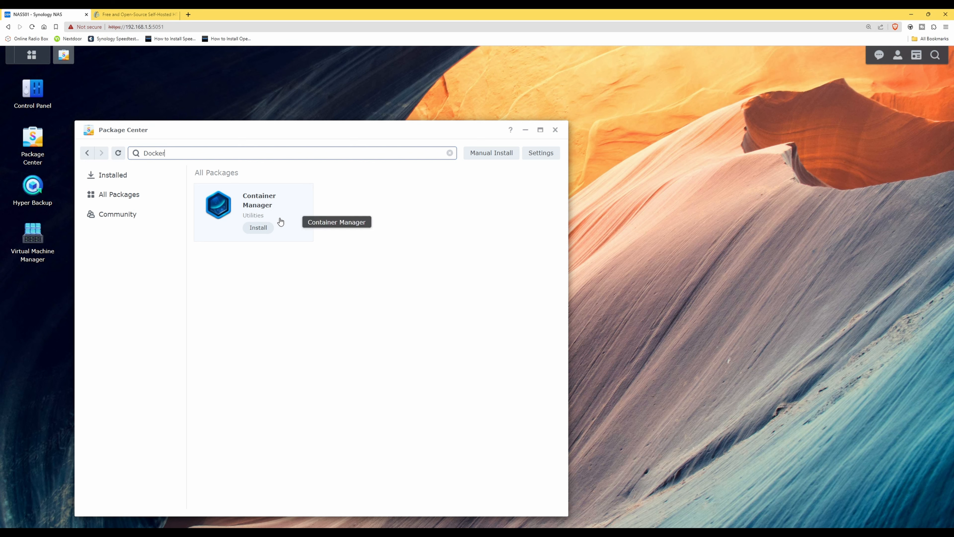
- Start installing Container Manager with Volume 1 as the destination and confirm the wizard
{"action": "left_click", "coordinate": [258, 227]}
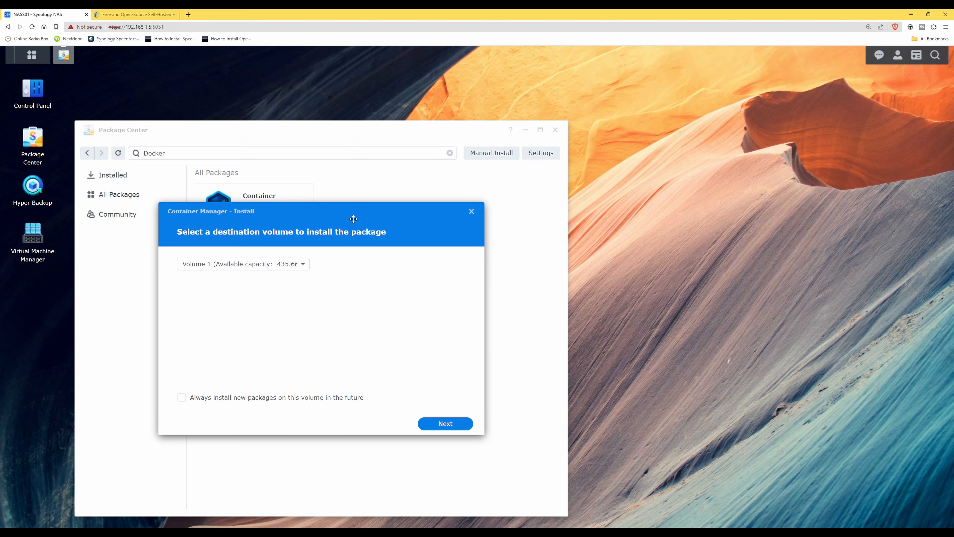
{"action": "mouse_move", "coordinate": [213, 217]}
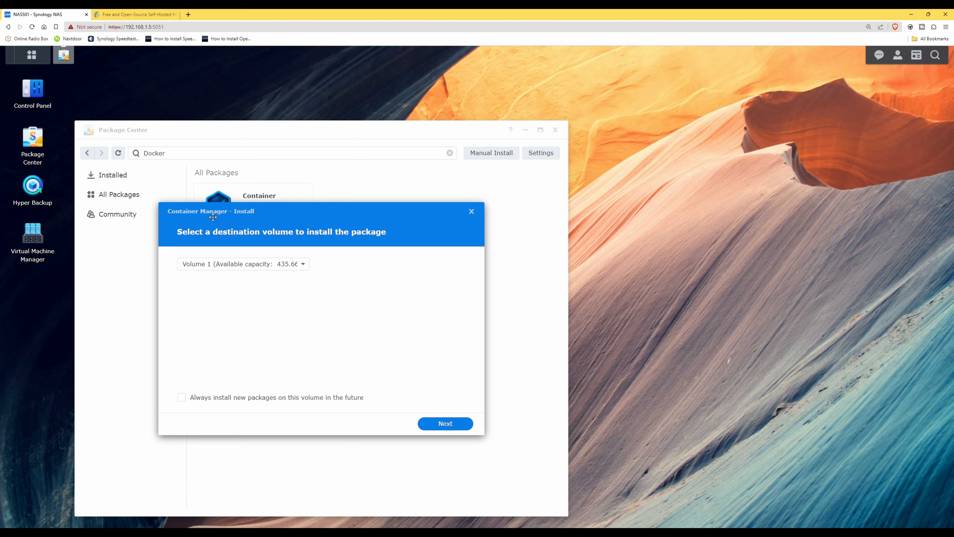
{"action": "mouse_move", "coordinate": [201, 237]}
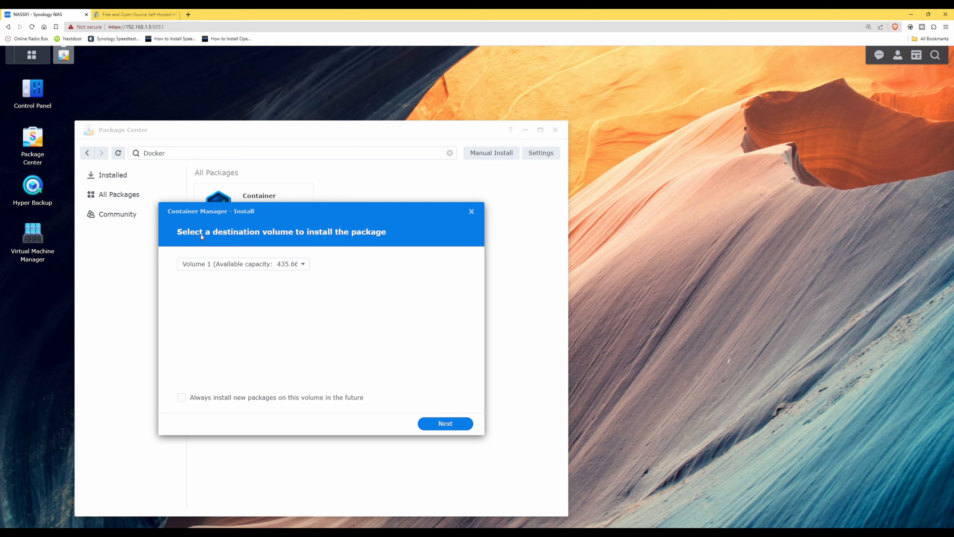
{"action": "mouse_move", "coordinate": [301, 238]}
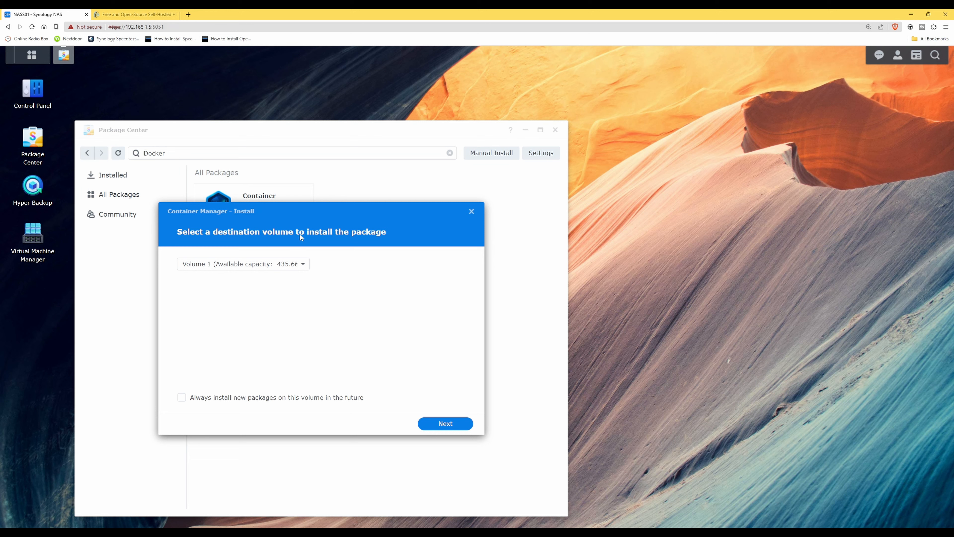
{"action": "mouse_move", "coordinate": [375, 266]}
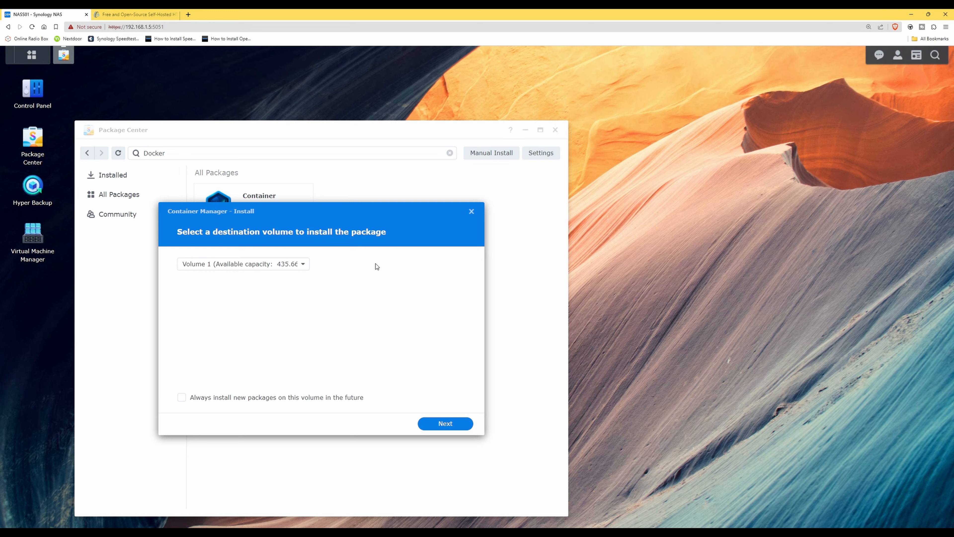
{"action": "mouse_move", "coordinate": [375, 289]}
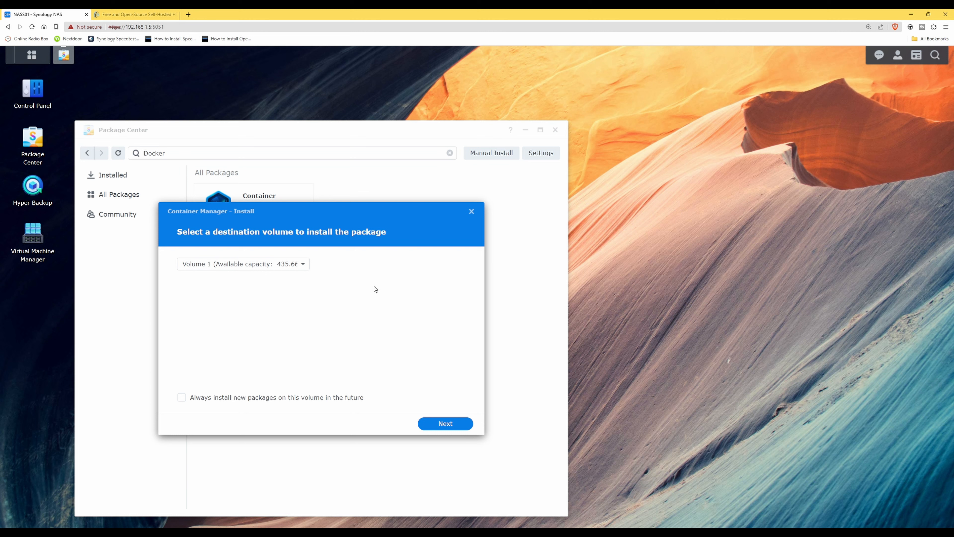
{"action": "mouse_move", "coordinate": [246, 273]}
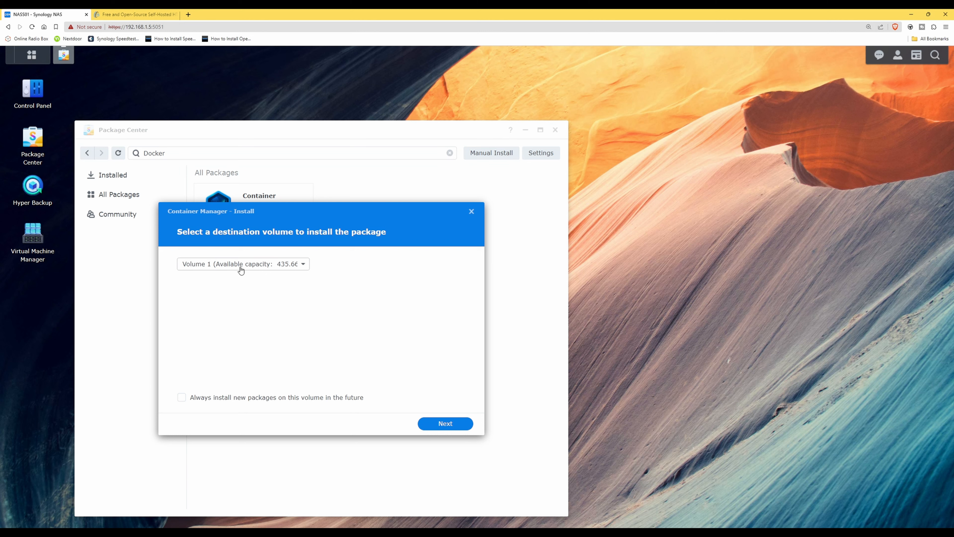
{"action": "mouse_move", "coordinate": [230, 271]}
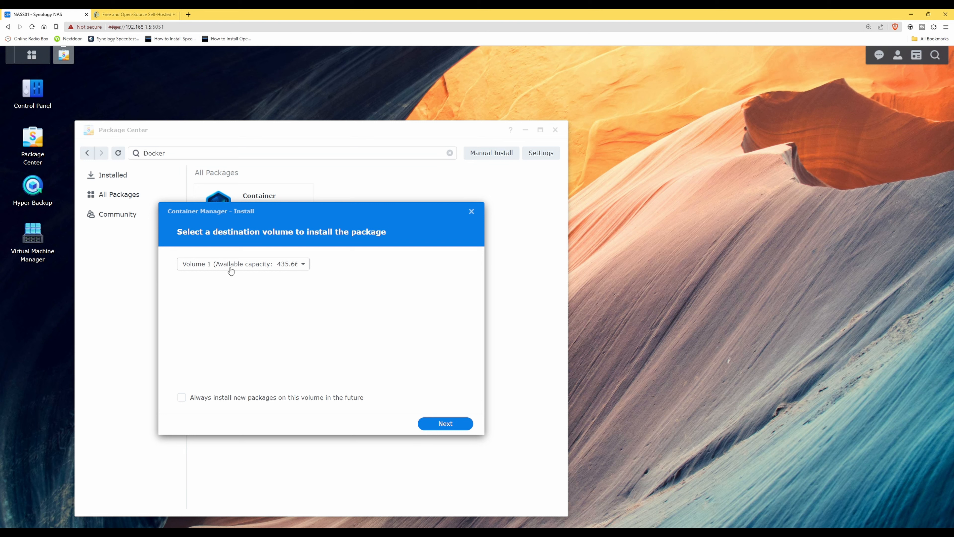
{"action": "mouse_move", "coordinate": [185, 271]}
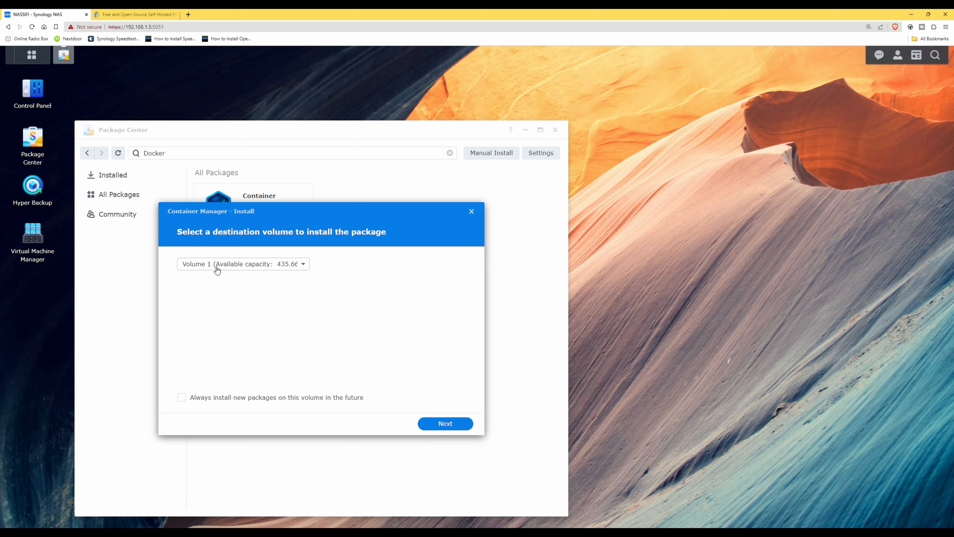
{"action": "mouse_move", "coordinate": [274, 269]}
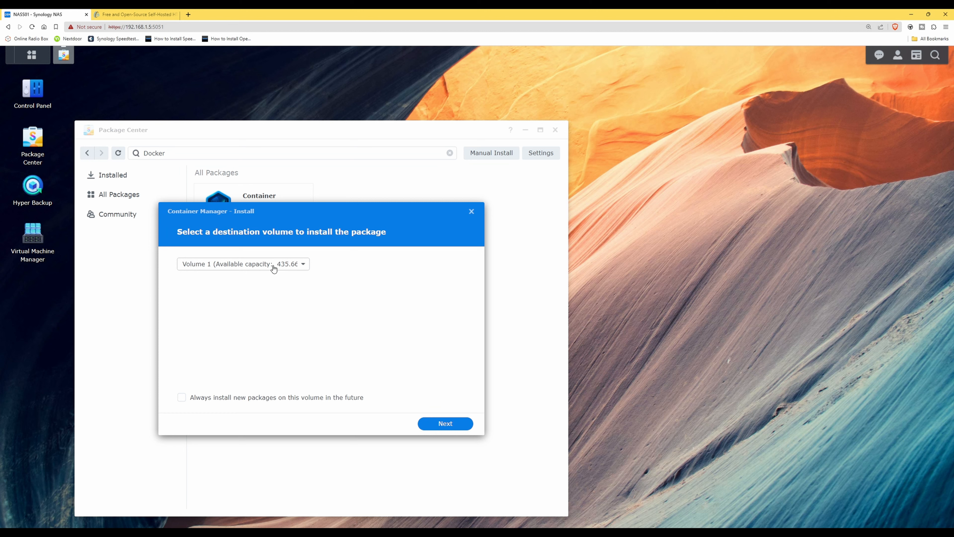
{"action": "mouse_move", "coordinate": [383, 330]}
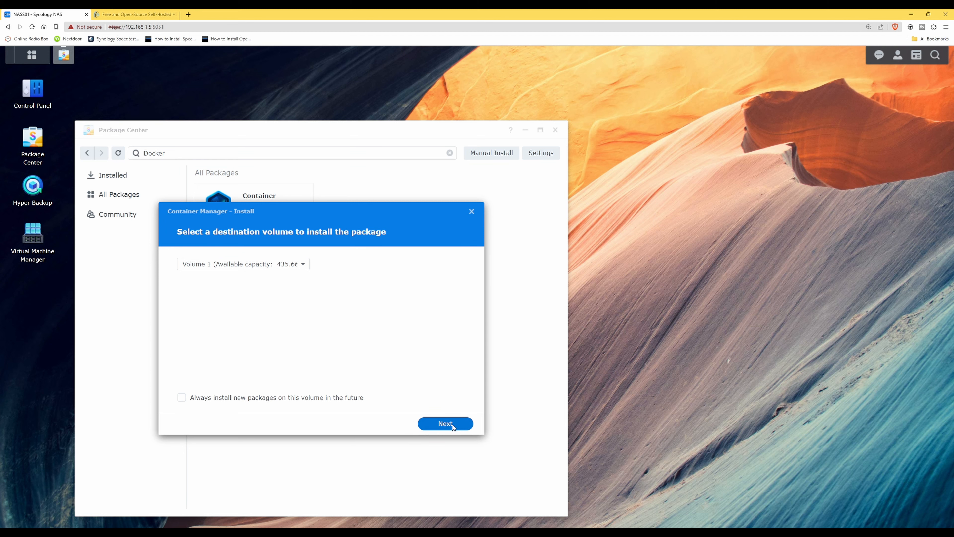
{"action": "left_click", "coordinate": [445, 423]}
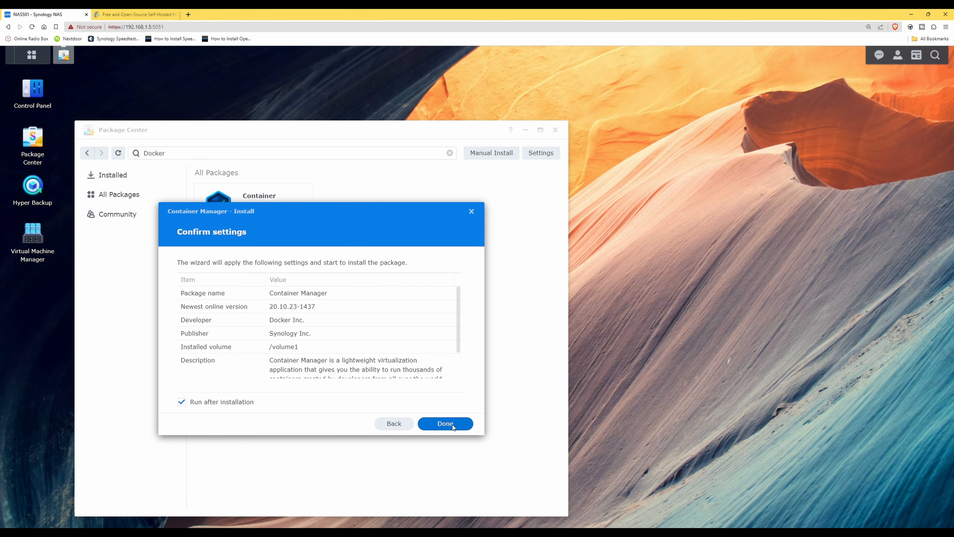
{"action": "left_click", "coordinate": [444, 424]}
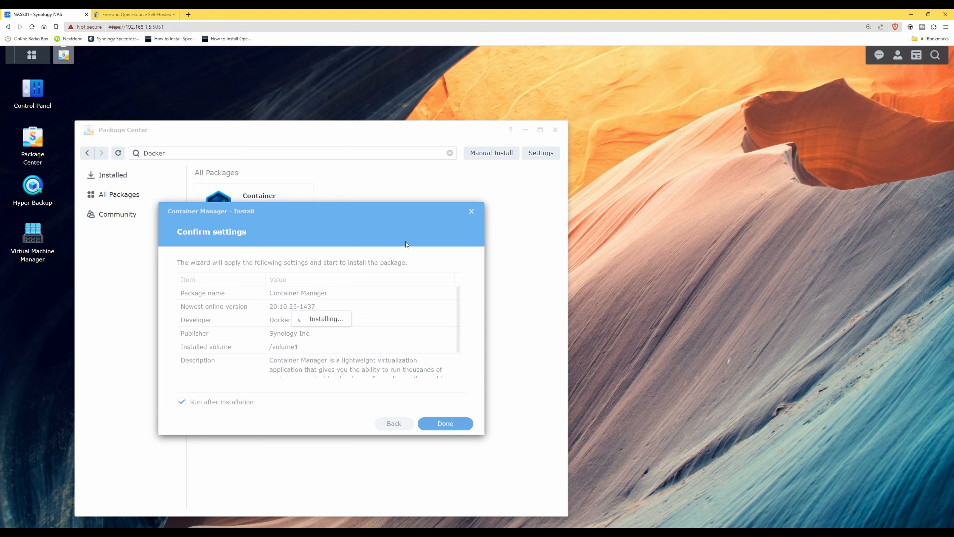
{"action": "mouse_move", "coordinate": [389, 226]}
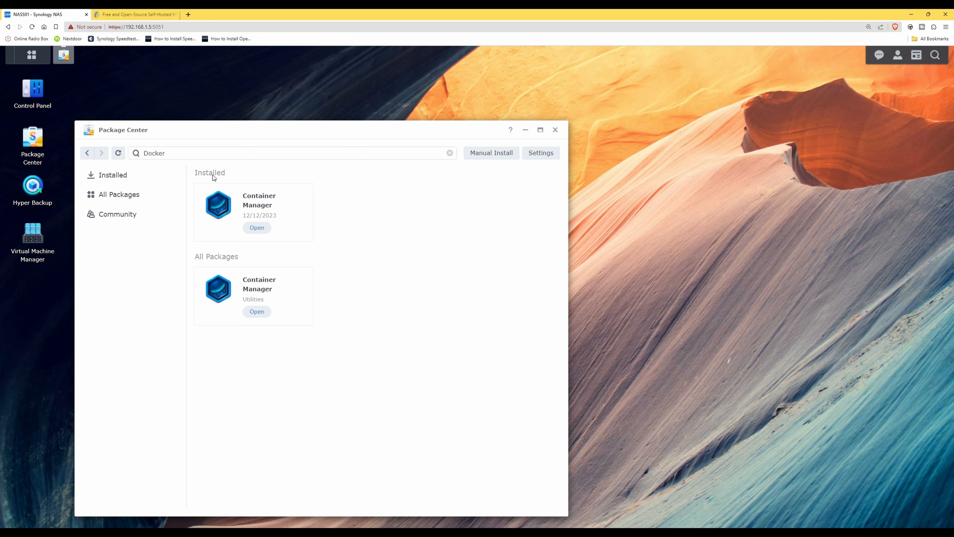
{"action": "mouse_move", "coordinate": [239, 197]}
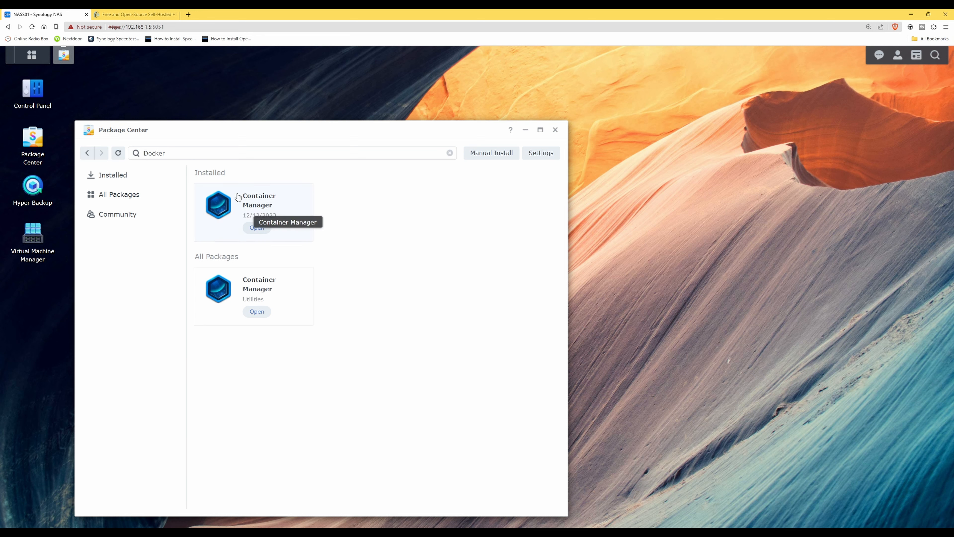
{"action": "mouse_move", "coordinate": [288, 215]}
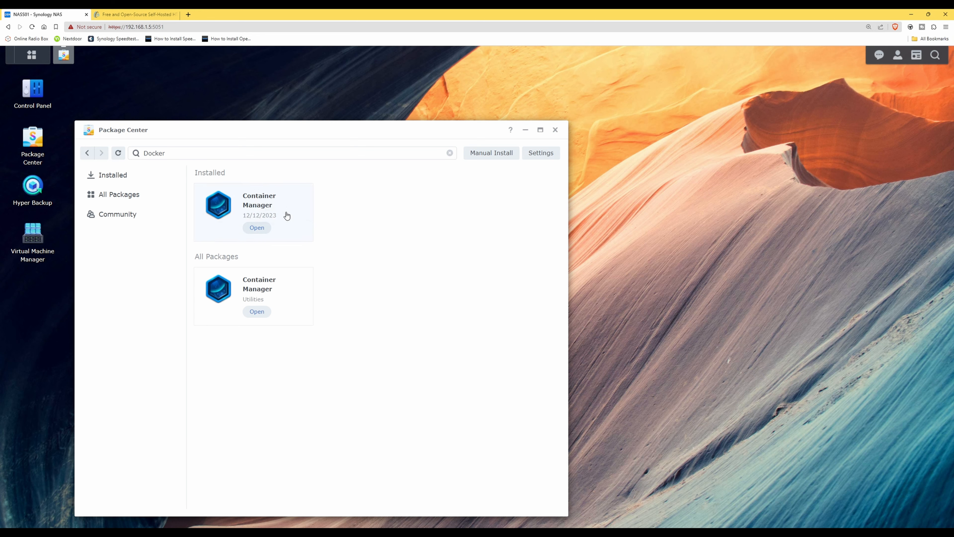
{"action": "mouse_move", "coordinate": [398, 228]}
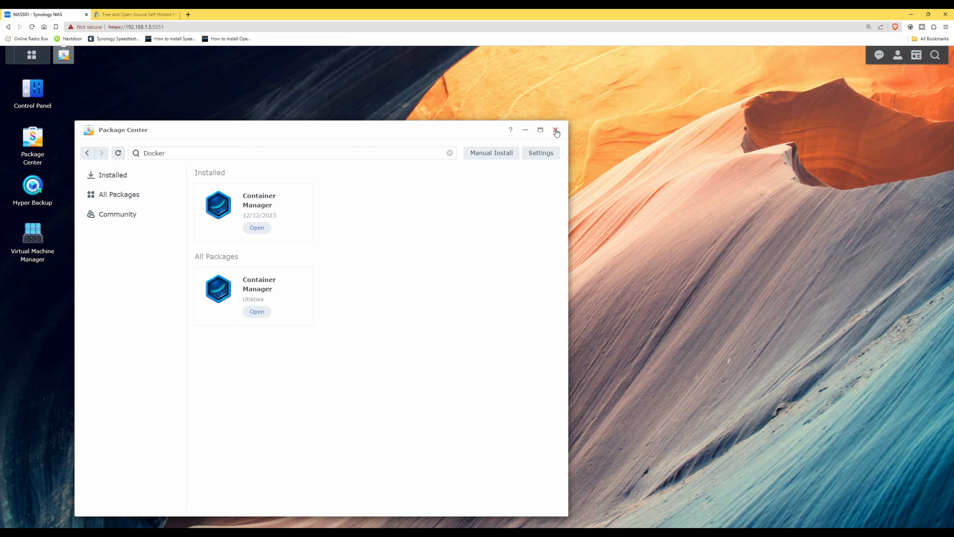
- Close Package Center and bring up the Main Menu listing Container Manager
{"action": "left_click", "coordinate": [555, 130]}
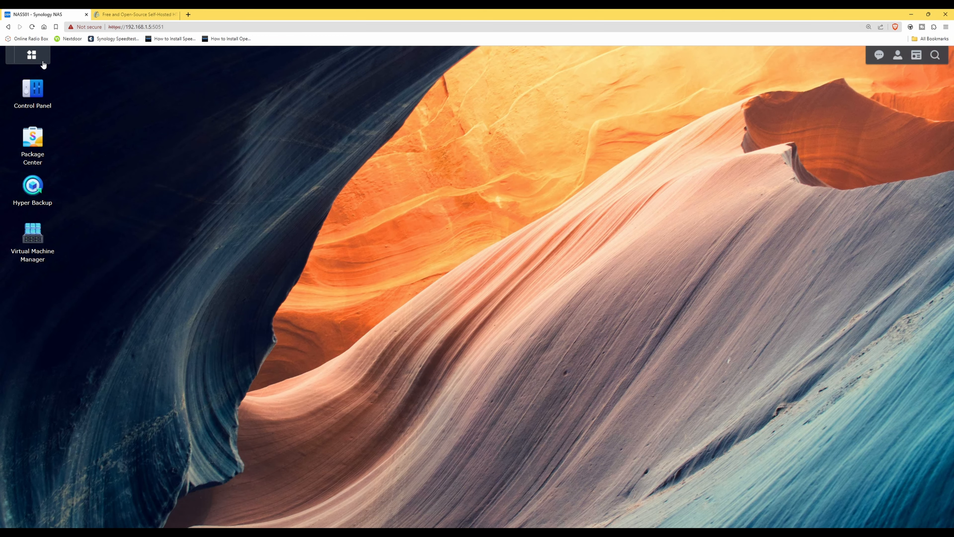
{"action": "left_click", "coordinate": [32, 55]}
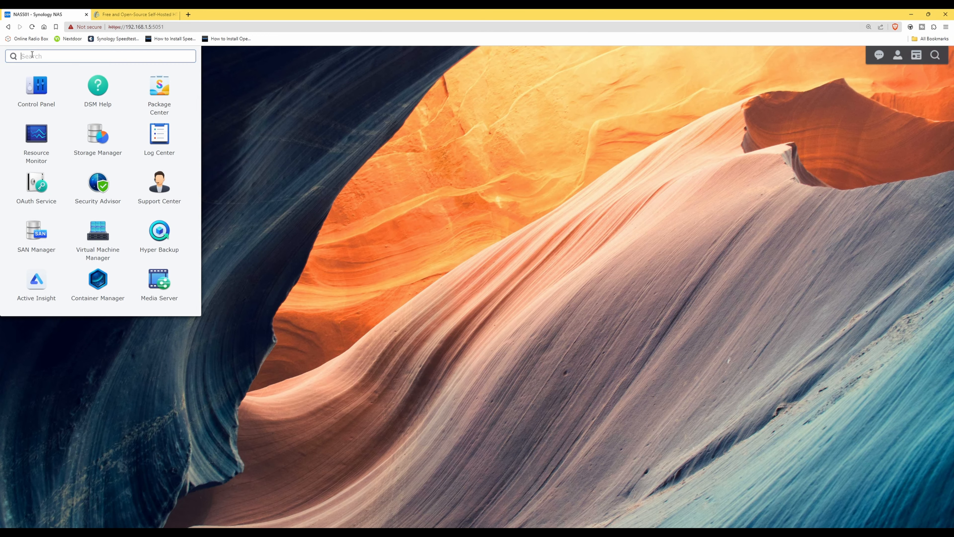
{"action": "mouse_move", "coordinate": [97, 238]}
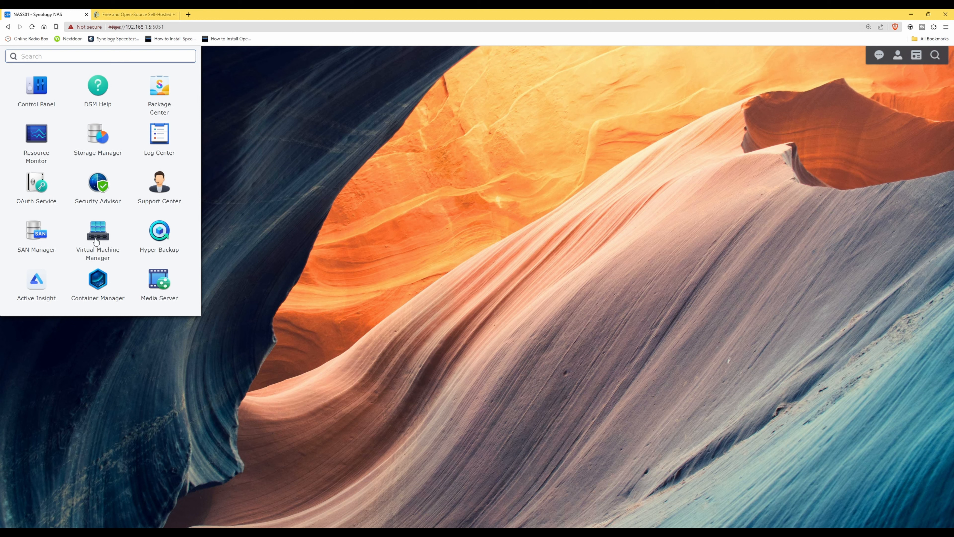
{"action": "mouse_move", "coordinate": [97, 280]}
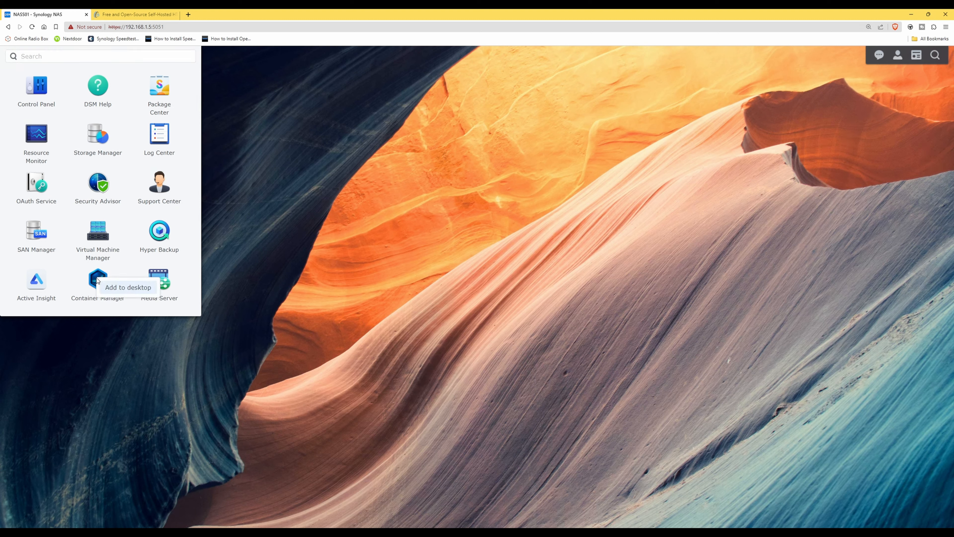
{"action": "mouse_move", "coordinate": [120, 293]}
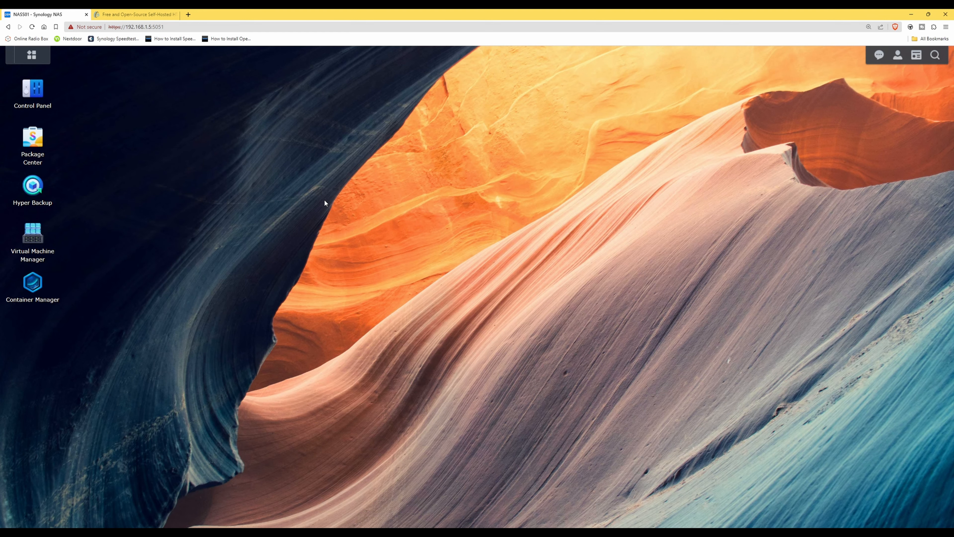
{"action": "mouse_move", "coordinate": [341, 187]}
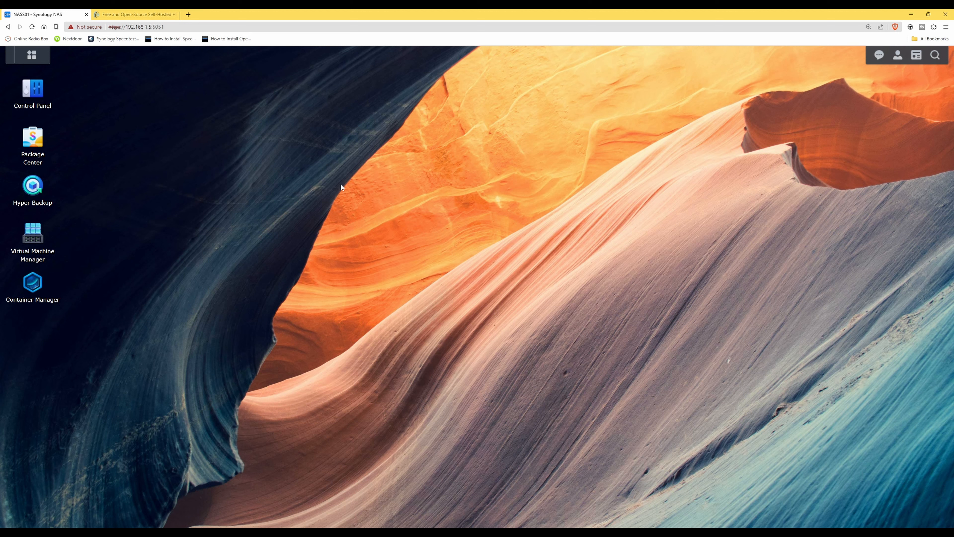
{"action": "mouse_move", "coordinate": [25, 275]}
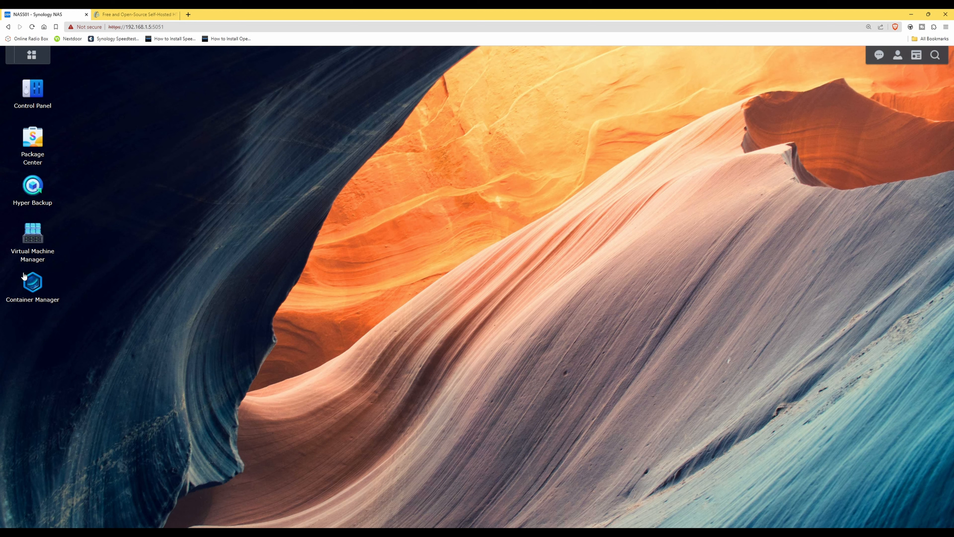
{"action": "mouse_move", "coordinate": [32, 283]}
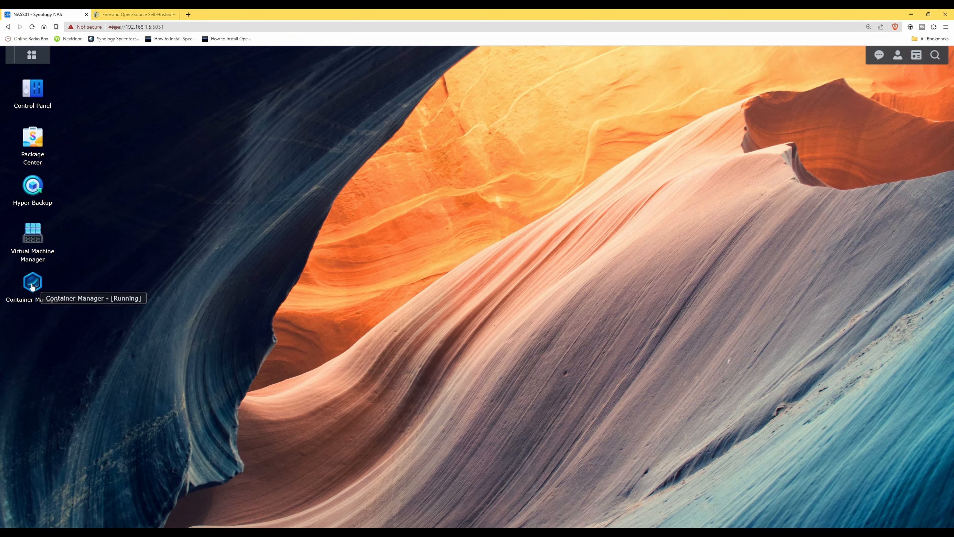
- Launch Container Manager and search the Registry for 'Open' to find openspeedtest images
{"action": "double_click", "coordinate": [32, 282]}
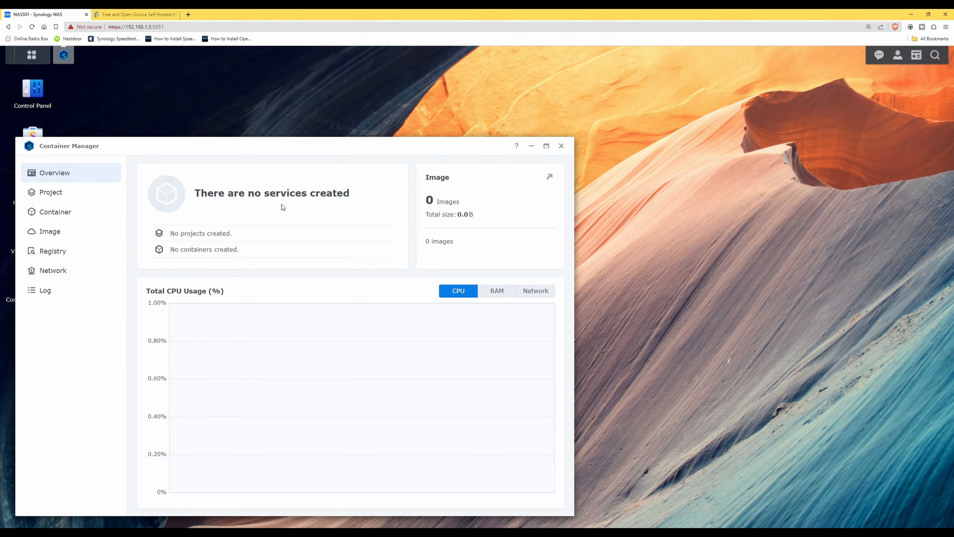
{"action": "mouse_move", "coordinate": [52, 251]}
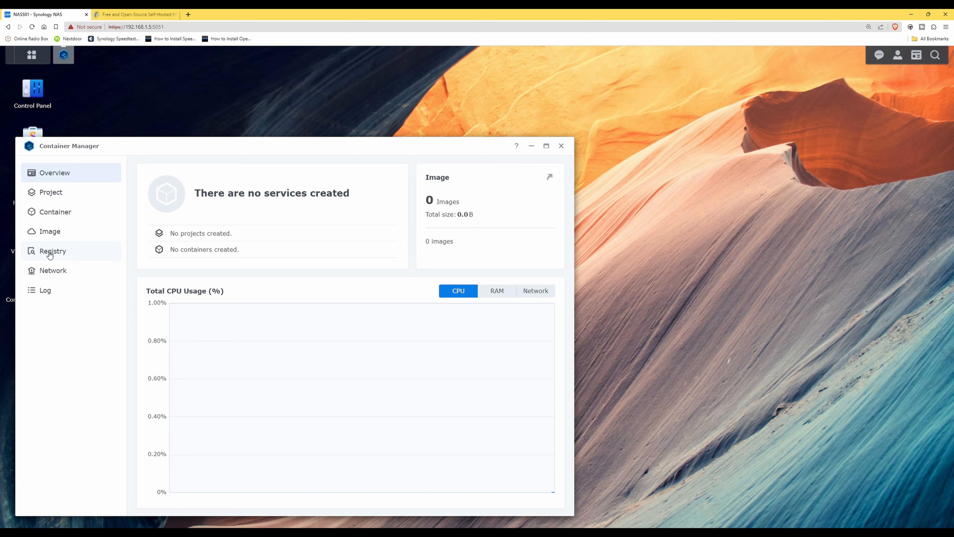
{"action": "left_click", "coordinate": [52, 251]}
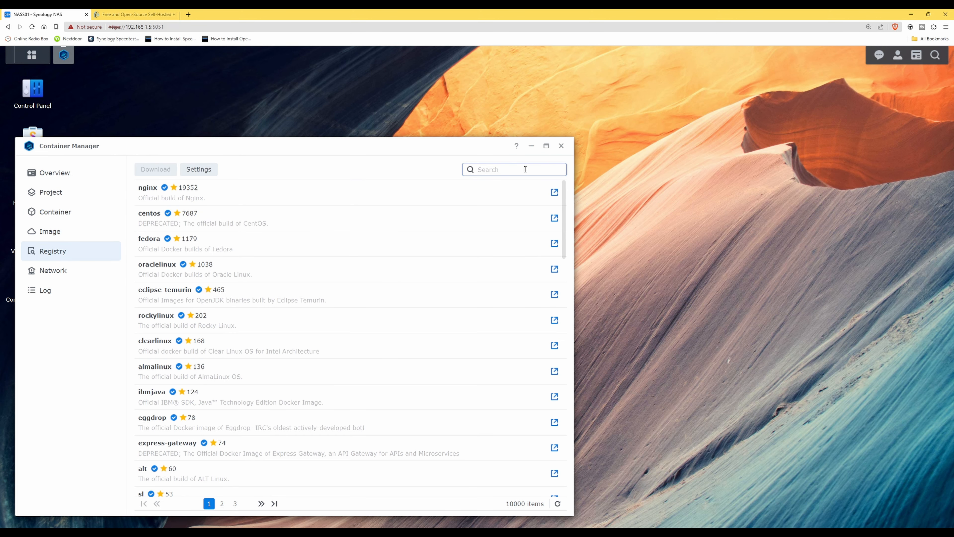
{"action": "type", "text": "Openspeedtest"}
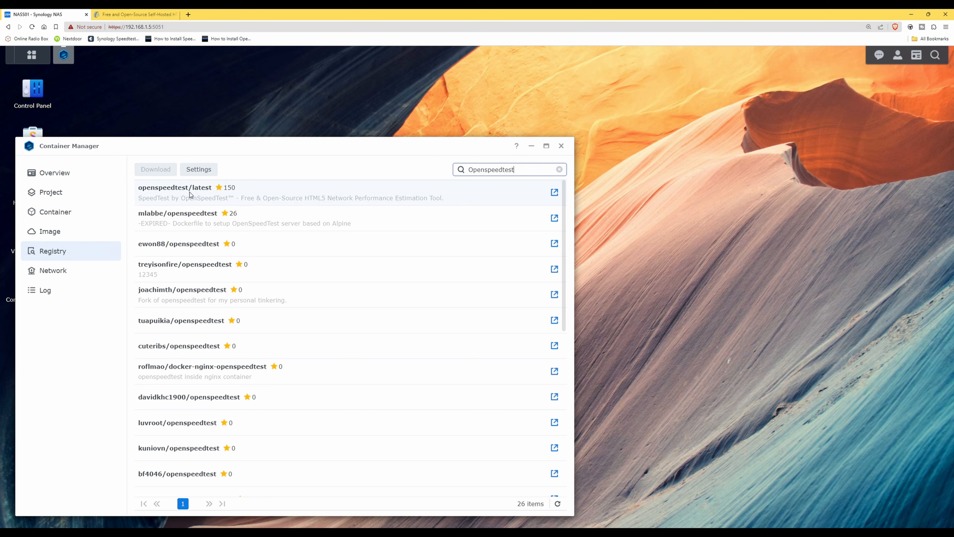
- Start downloading the openspeedtest/latest image with the 'latest' tag applied
{"action": "left_click", "coordinate": [292, 193]}
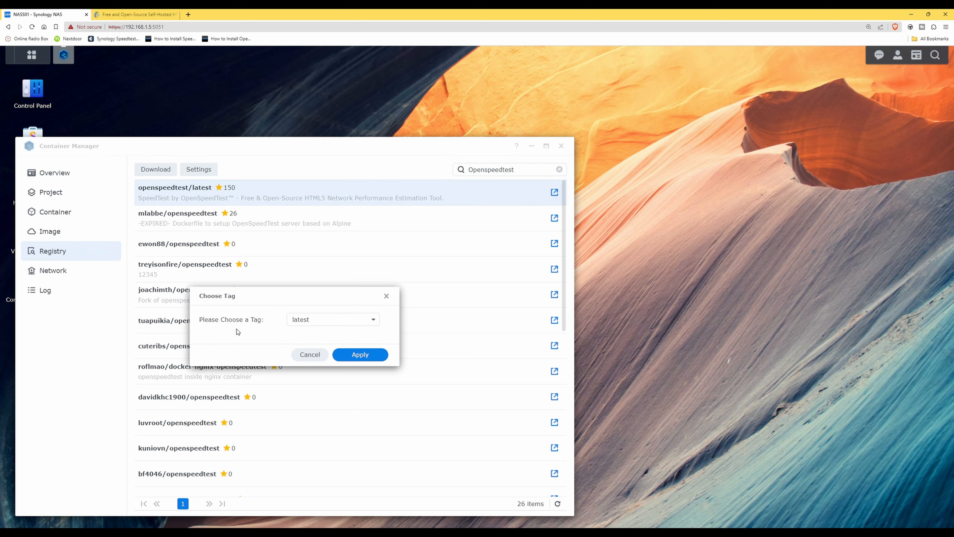
{"action": "mouse_move", "coordinate": [228, 297]}
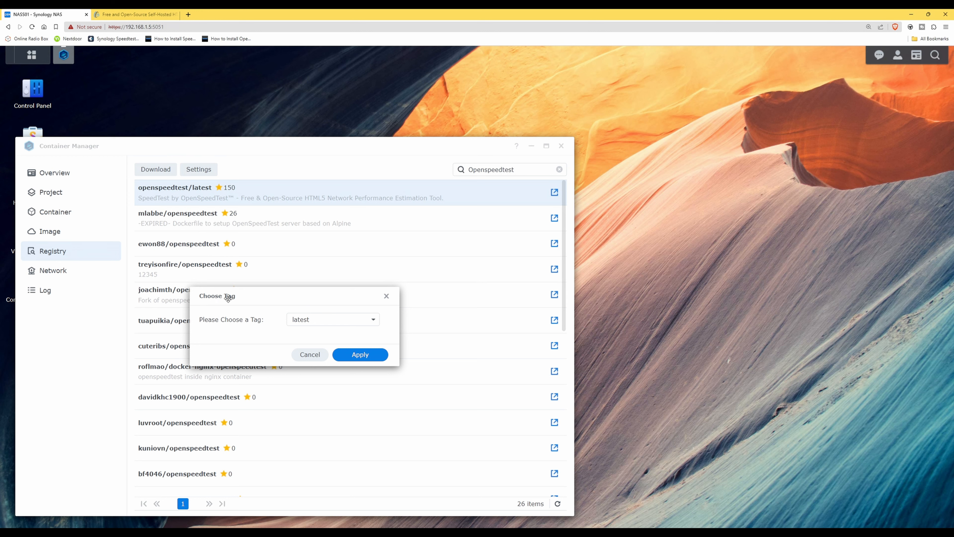
{"action": "mouse_move", "coordinate": [221, 326]}
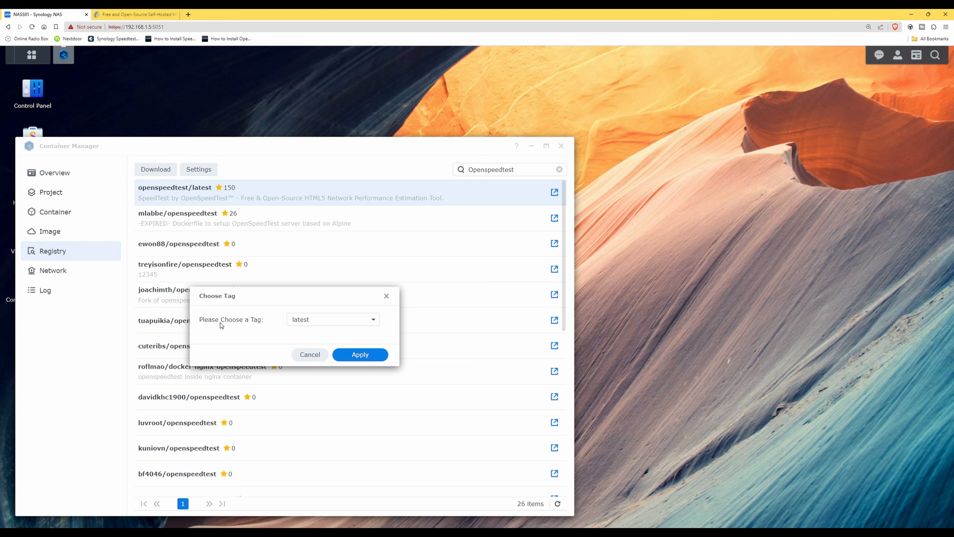
{"action": "left_click", "coordinate": [332, 319]}
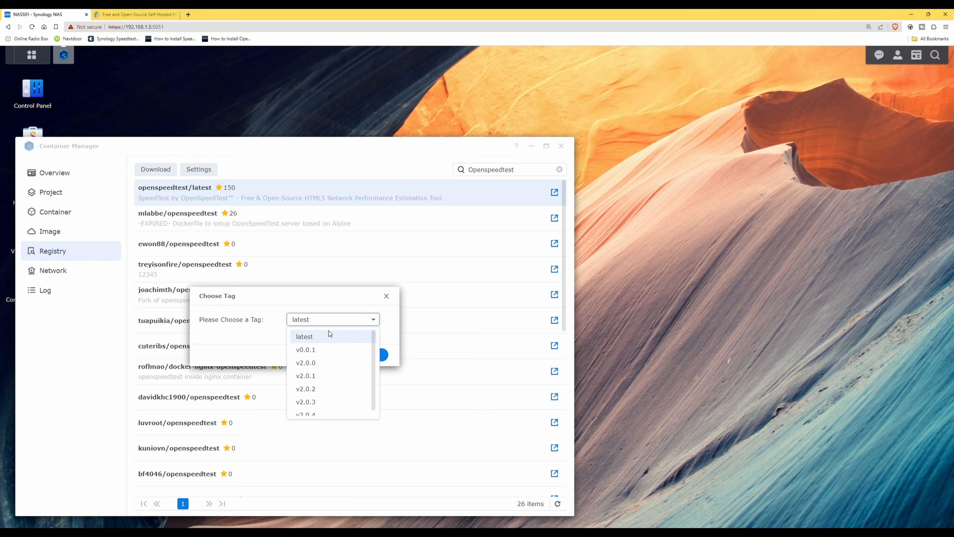
{"action": "mouse_move", "coordinate": [325, 359]}
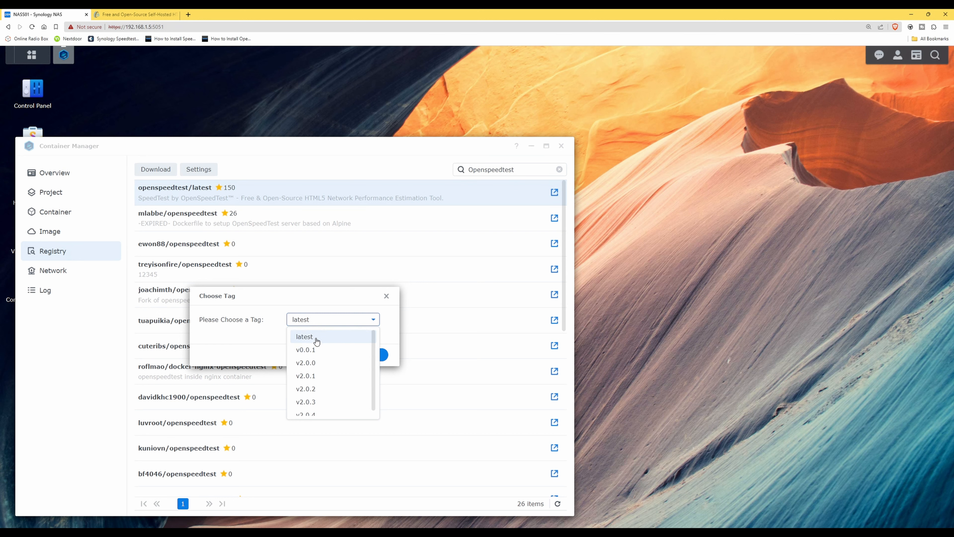
{"action": "left_click", "coordinate": [304, 336]}
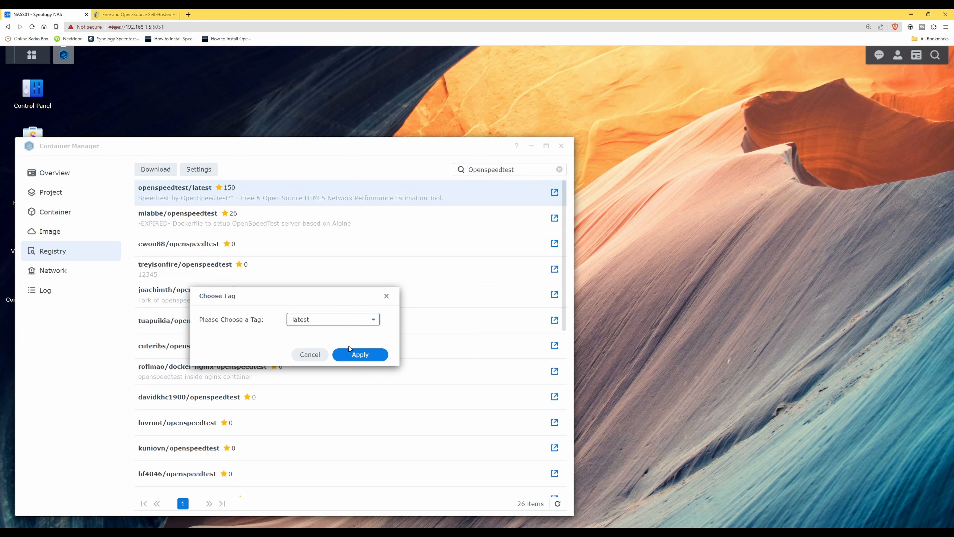
{"action": "left_click", "coordinate": [360, 354]}
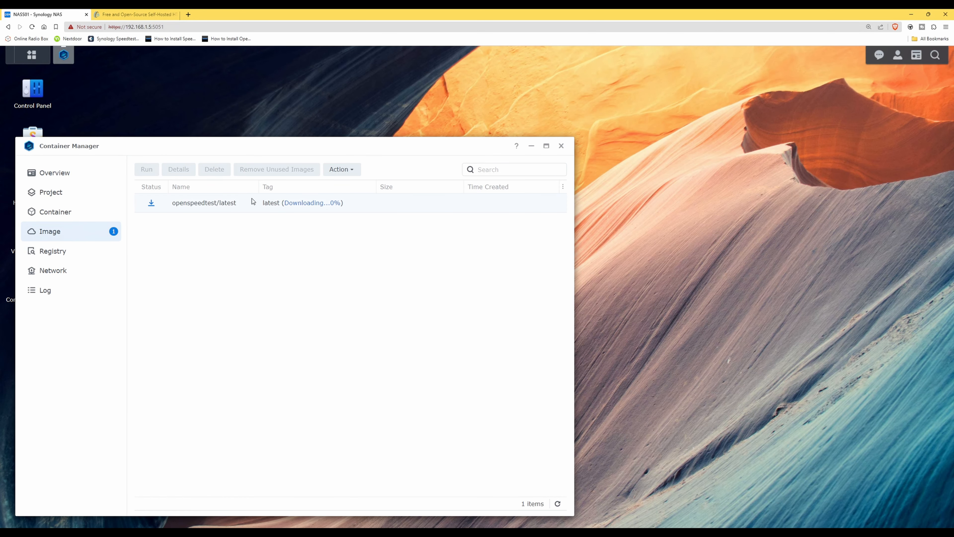
{"action": "mouse_move", "coordinate": [287, 208]}
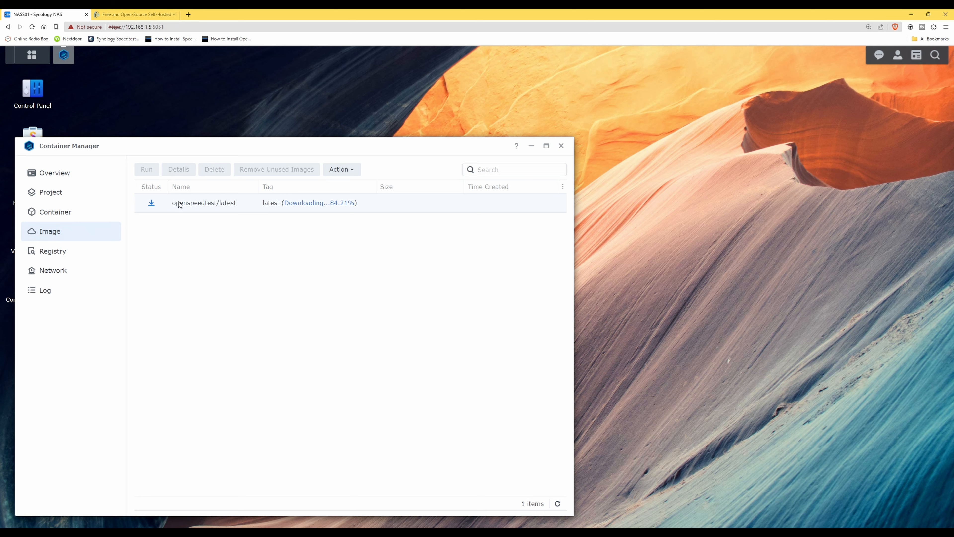
{"action": "mouse_move", "coordinate": [295, 201]}
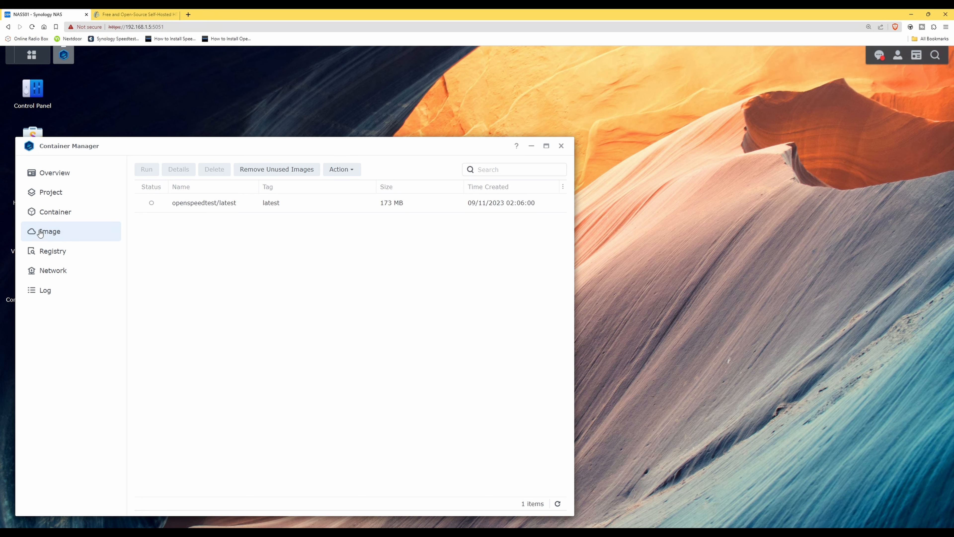
{"action": "mouse_move", "coordinate": [62, 234]}
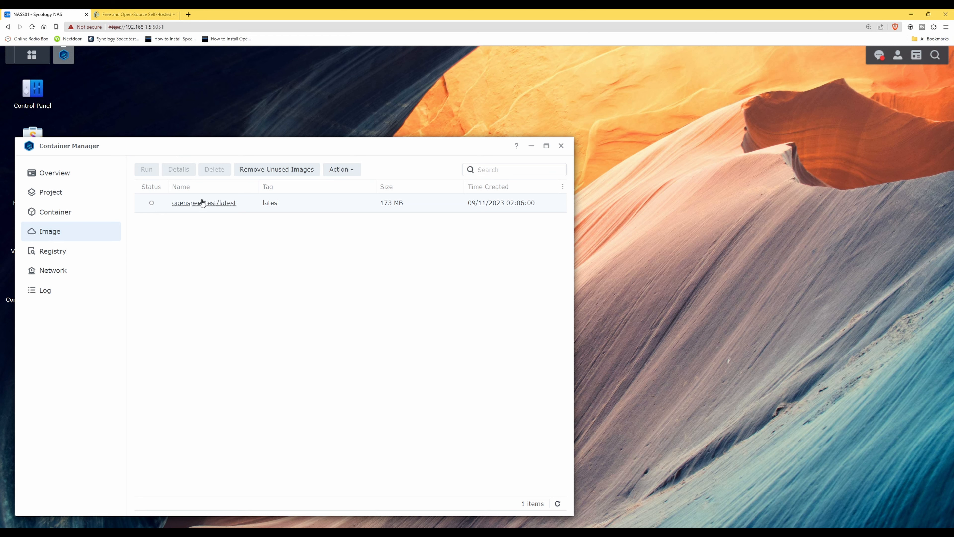
{"action": "mouse_move", "coordinate": [249, 203]}
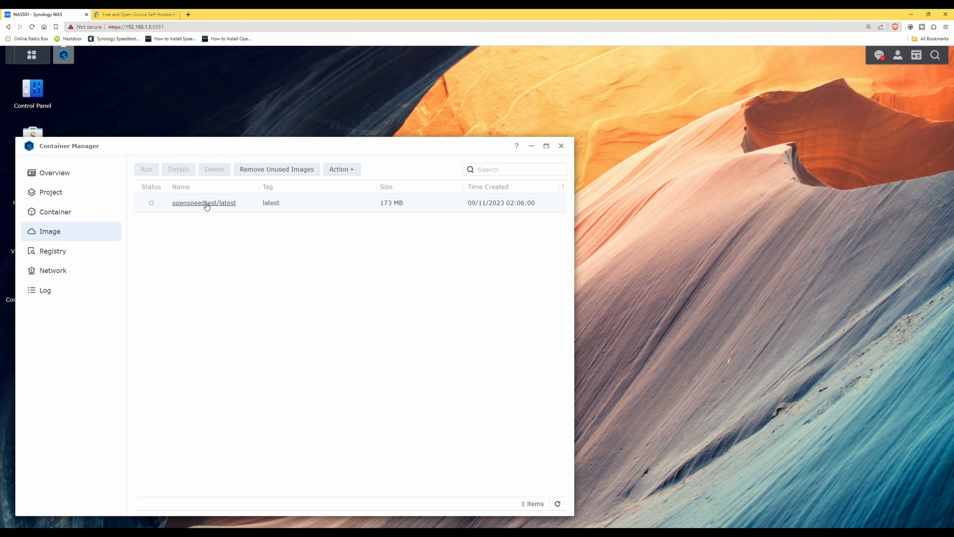
- View the downloaded openspeedtest/latest image and run it to open the Create Container wizard
{"action": "left_click", "coordinate": [204, 202]}
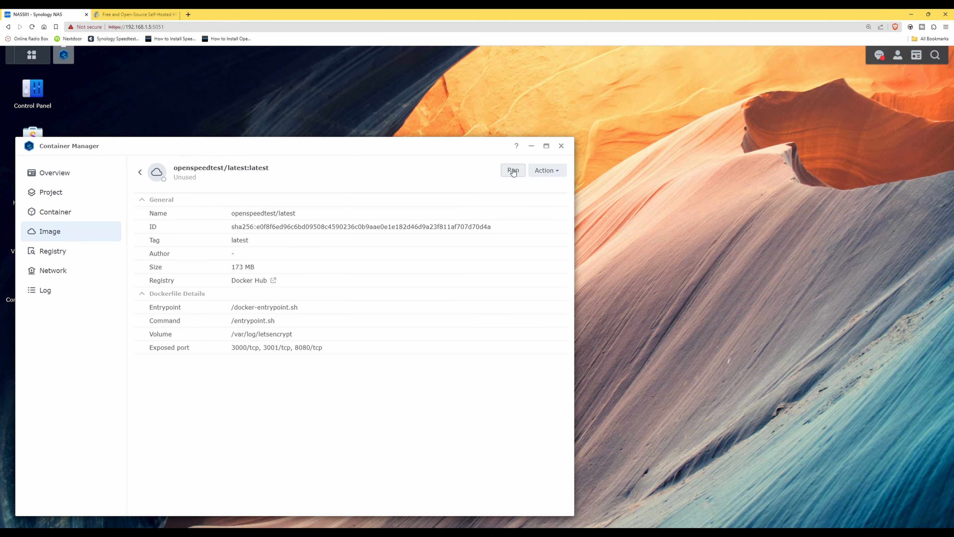
{"action": "left_click", "coordinate": [513, 170]}
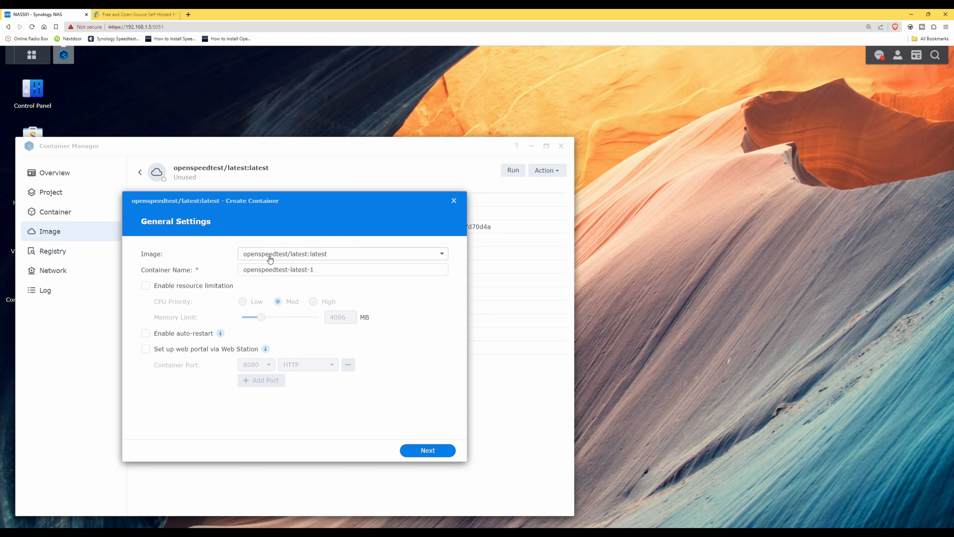
{"action": "mouse_move", "coordinate": [312, 253]}
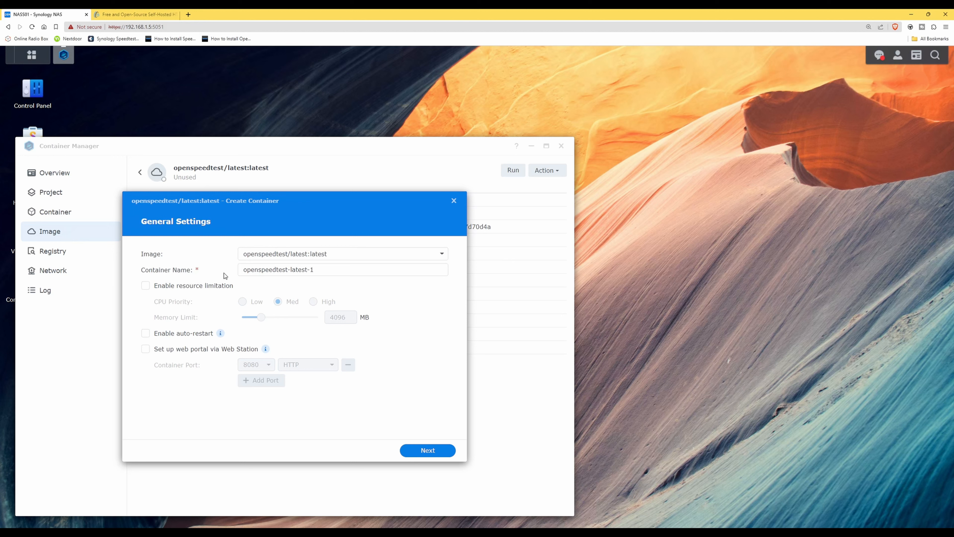
- Replace the default container name with 'OpenSpeedTest' in General Settings
{"action": "left_click", "coordinate": [342, 269]}
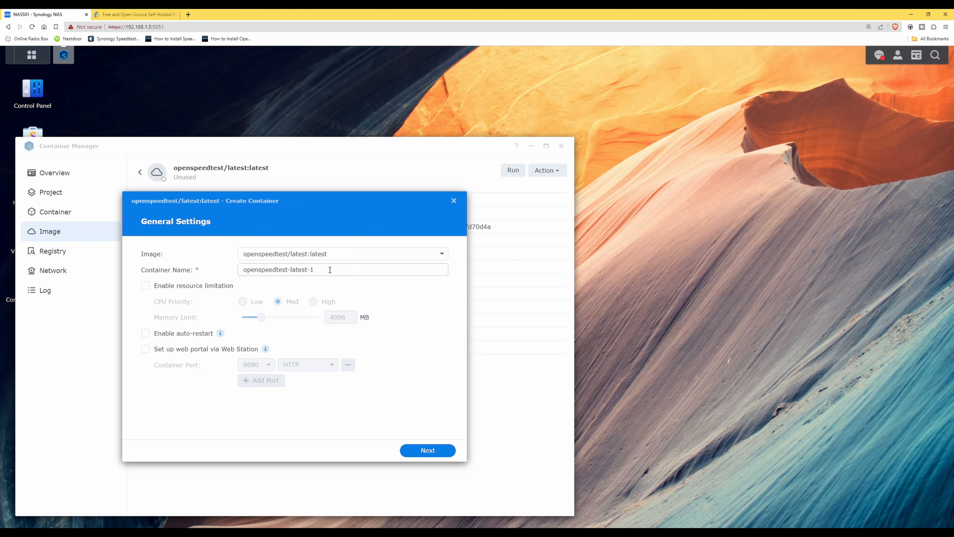
{"action": "left_click", "coordinate": [341, 269]}
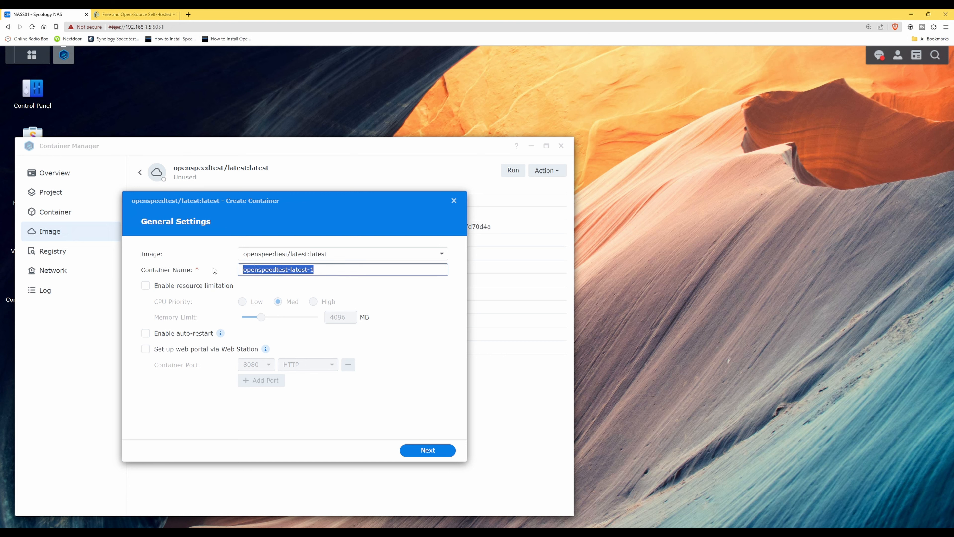
{"action": "type", "text": "Open"}
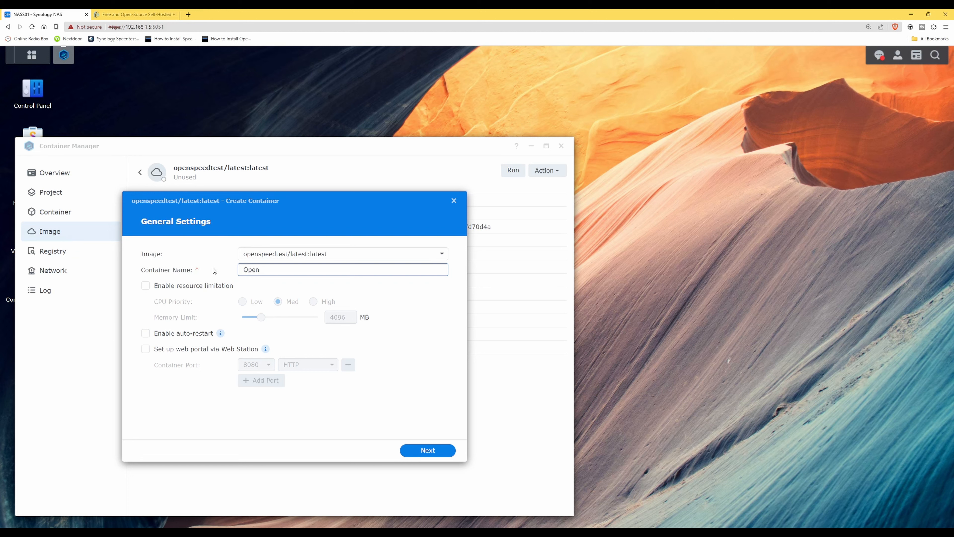
{"action": "type", "text": "Sp"}
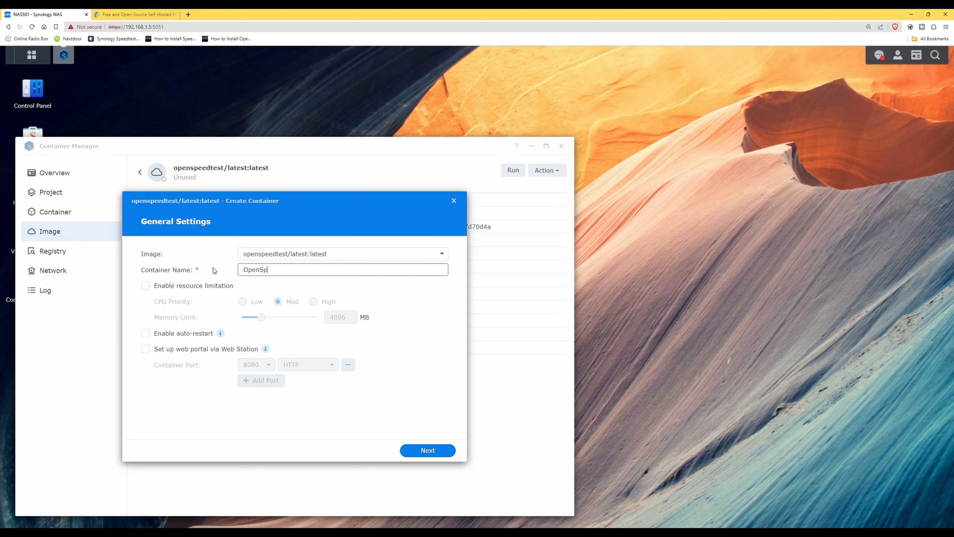
{"action": "type", "text": "eedTest"}
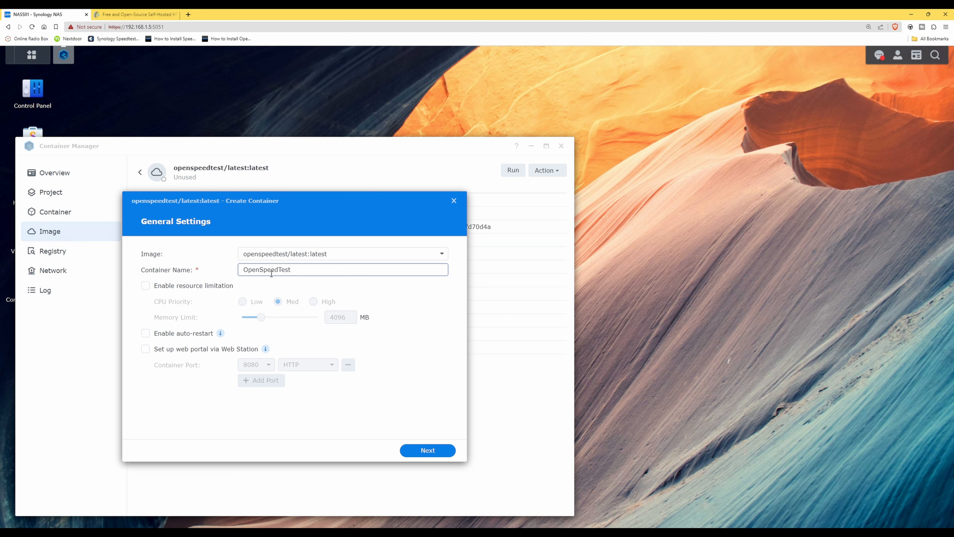
{"action": "mouse_move", "coordinate": [274, 279]}
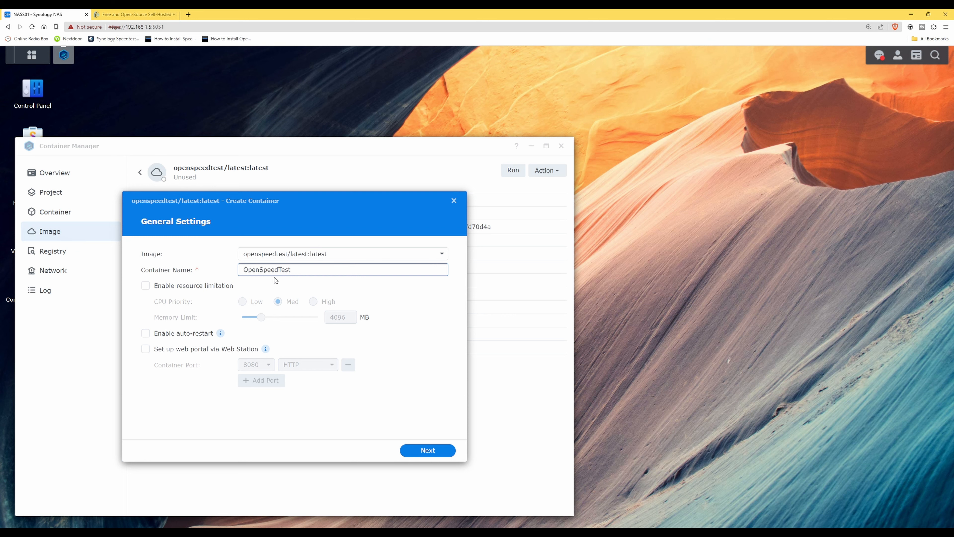
{"action": "mouse_move", "coordinate": [238, 280]}
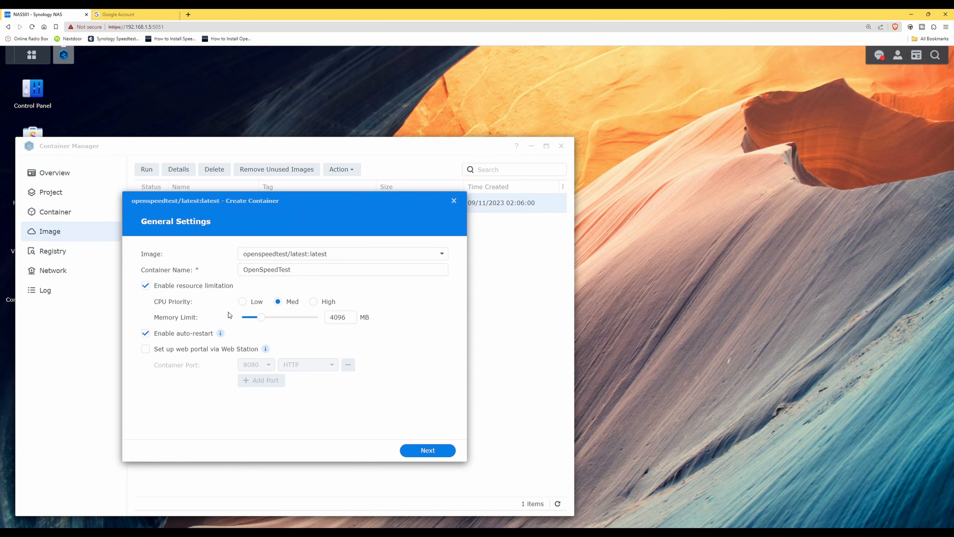
{"action": "mouse_move", "coordinate": [166, 273]}
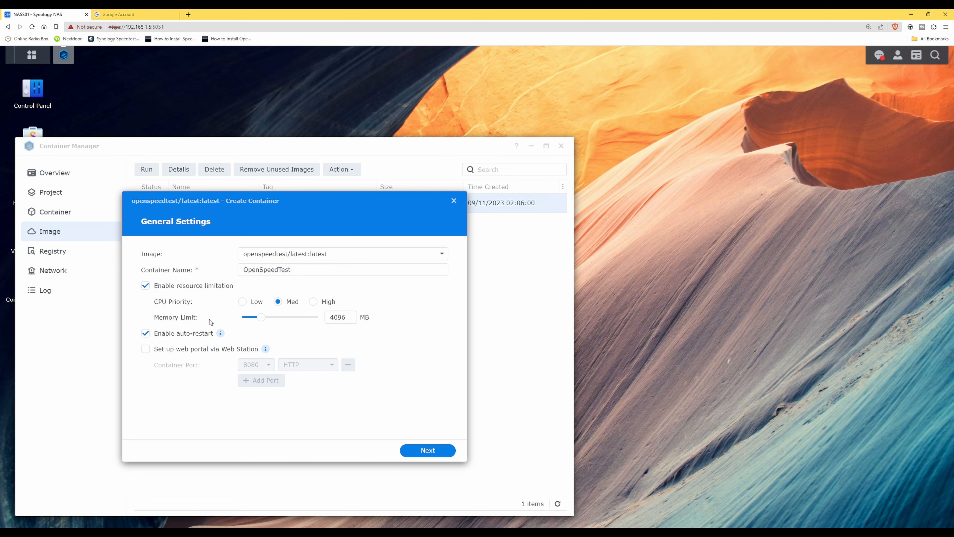
{"action": "mouse_move", "coordinate": [282, 324]}
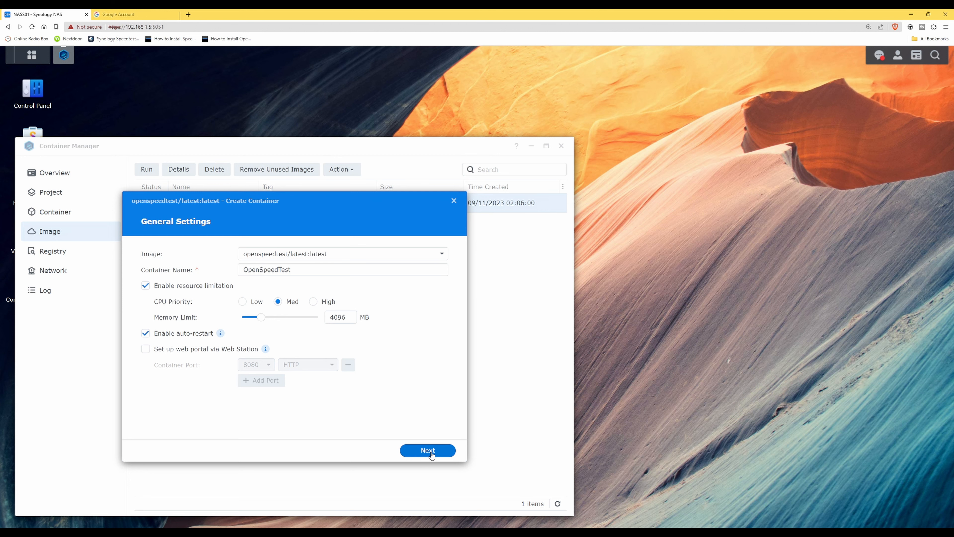
- In Advanced Settings set the container network to 'host' and proceed to the Summary
{"action": "left_click", "coordinate": [427, 450]}
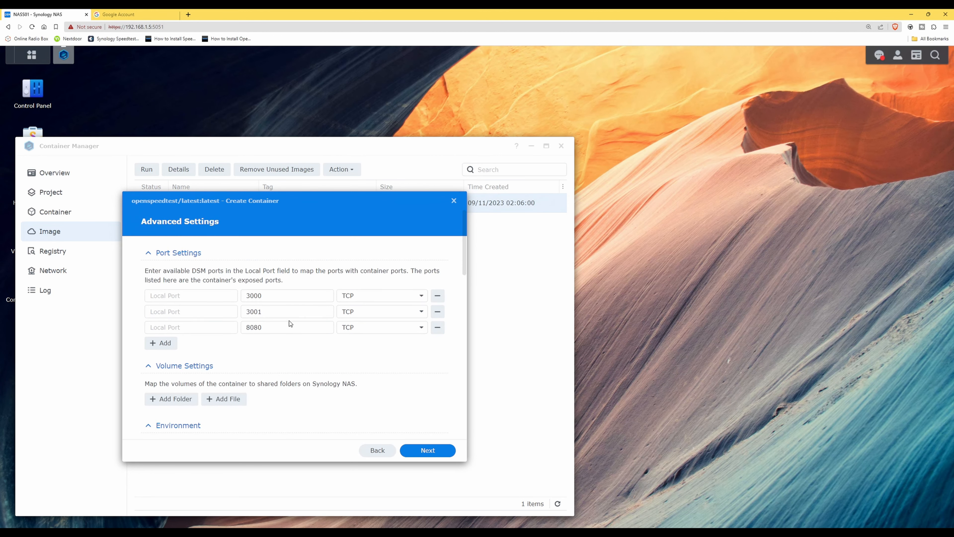
{"action": "scroll", "scroll_direction": "down", "scroll_amount": 3}
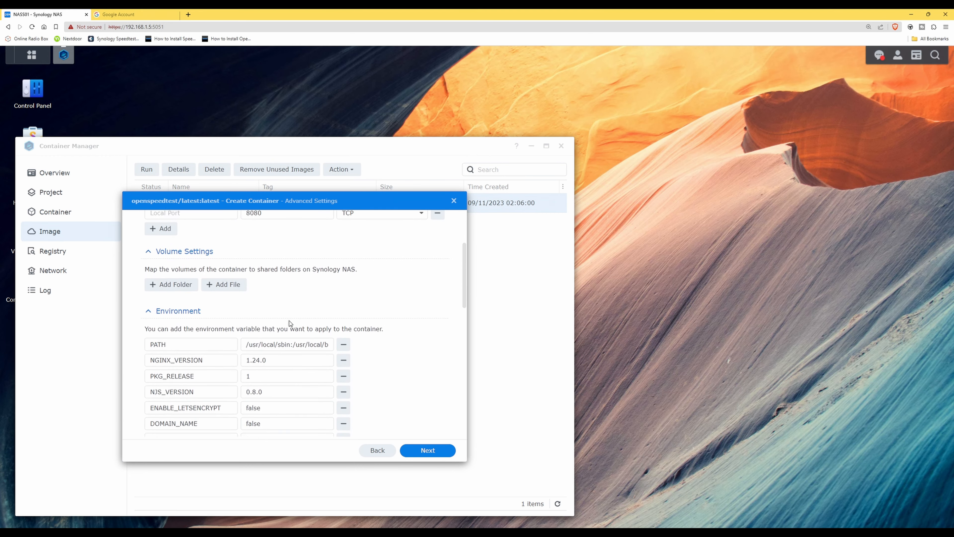
{"action": "scroll", "scroll_direction": "down", "scroll_amount": 3}
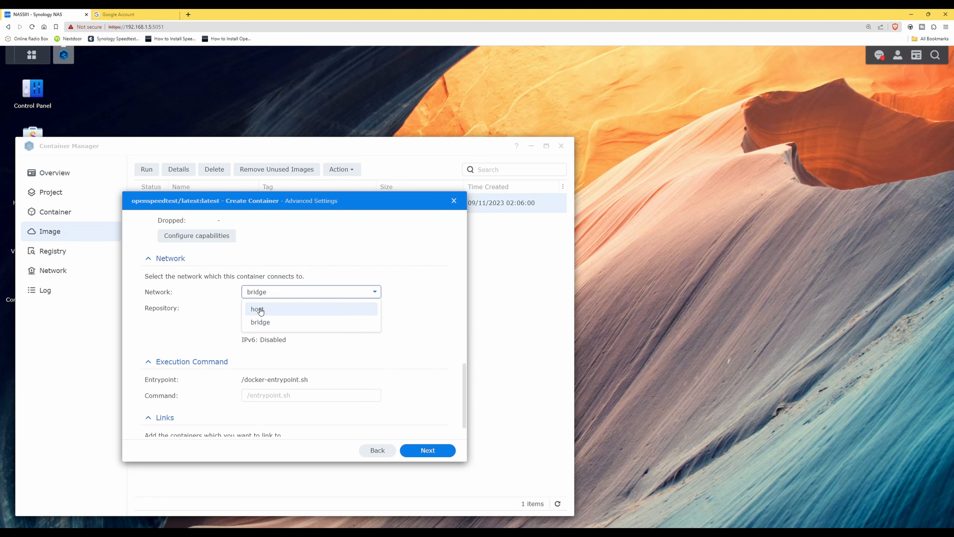
{"action": "left_click", "coordinate": [257, 309]}
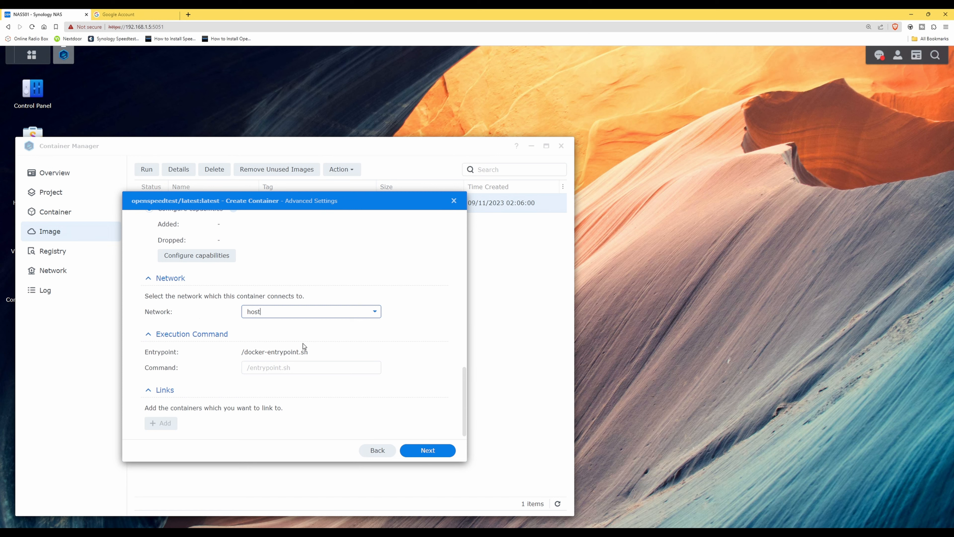
{"action": "mouse_move", "coordinate": [287, 315]}
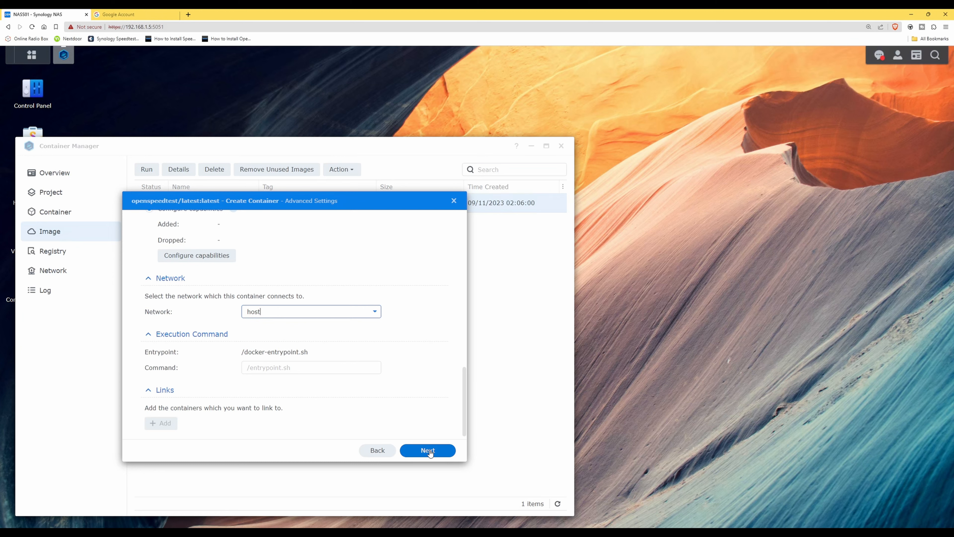
{"action": "left_click", "coordinate": [428, 450]}
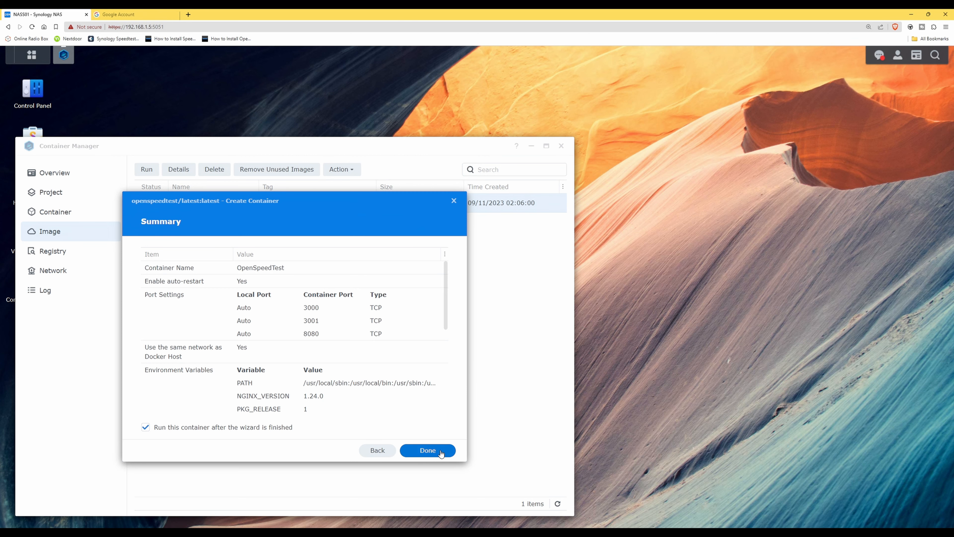
- Finish the wizard so OpenSpeedTest runs, view its details and the health overview
{"action": "left_click", "coordinate": [427, 451]}
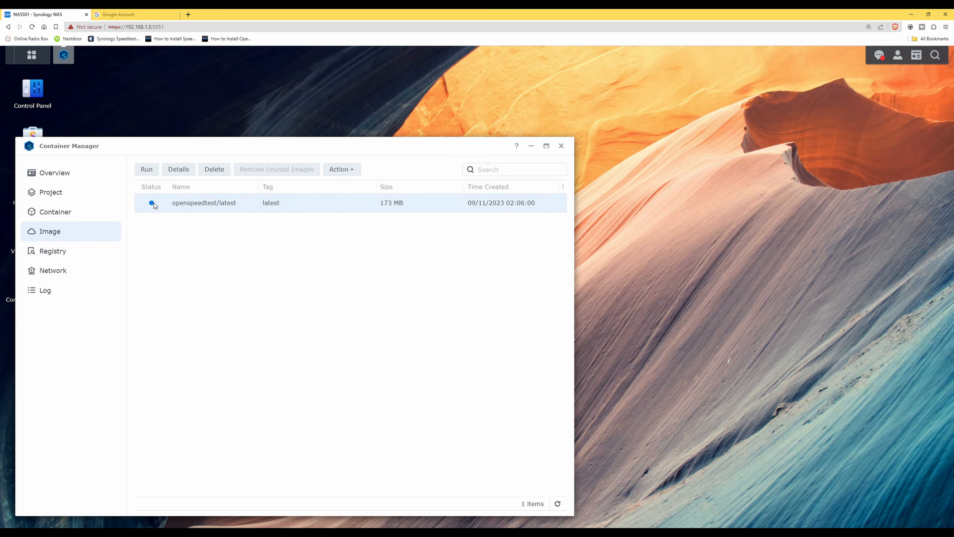
{"action": "mouse_move", "coordinate": [151, 203]}
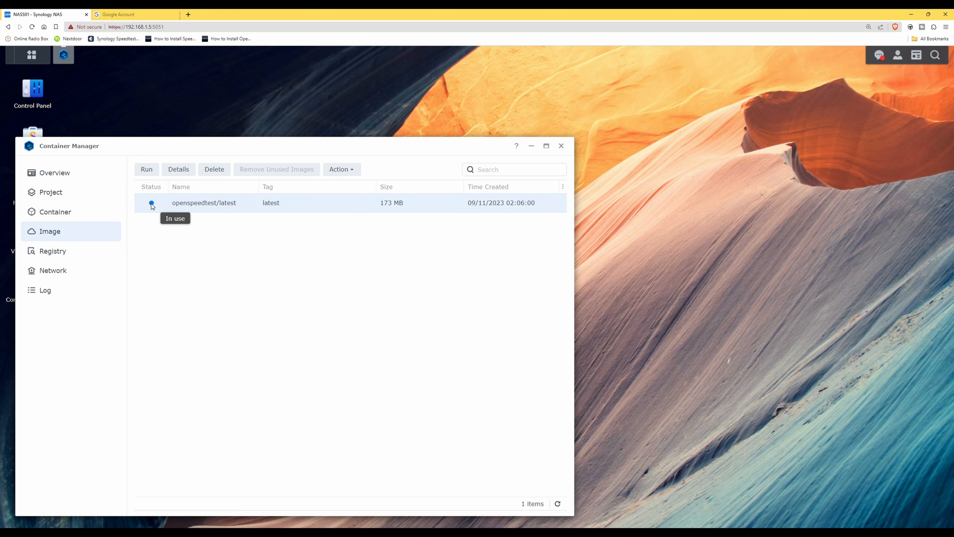
{"action": "mouse_move", "coordinate": [129, 214]}
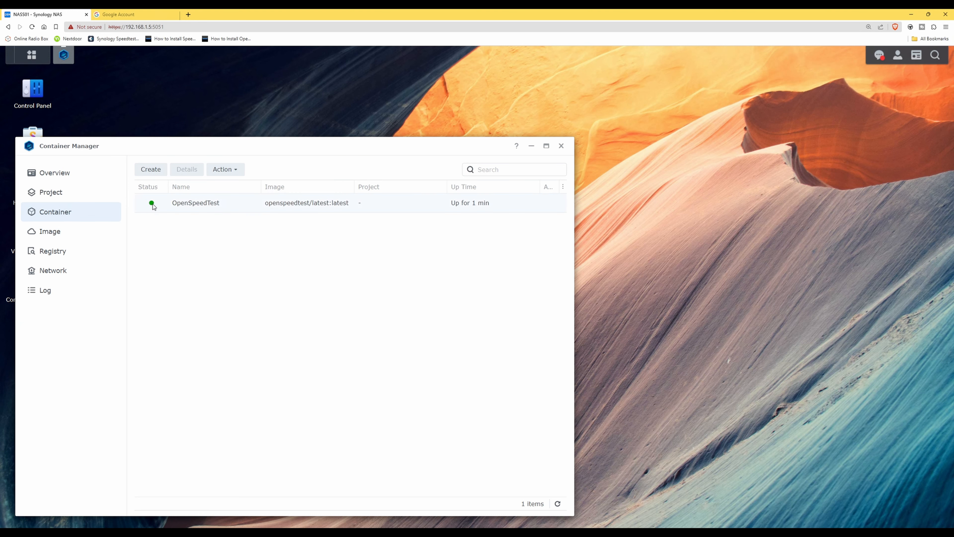
{"action": "mouse_move", "coordinate": [151, 204]}
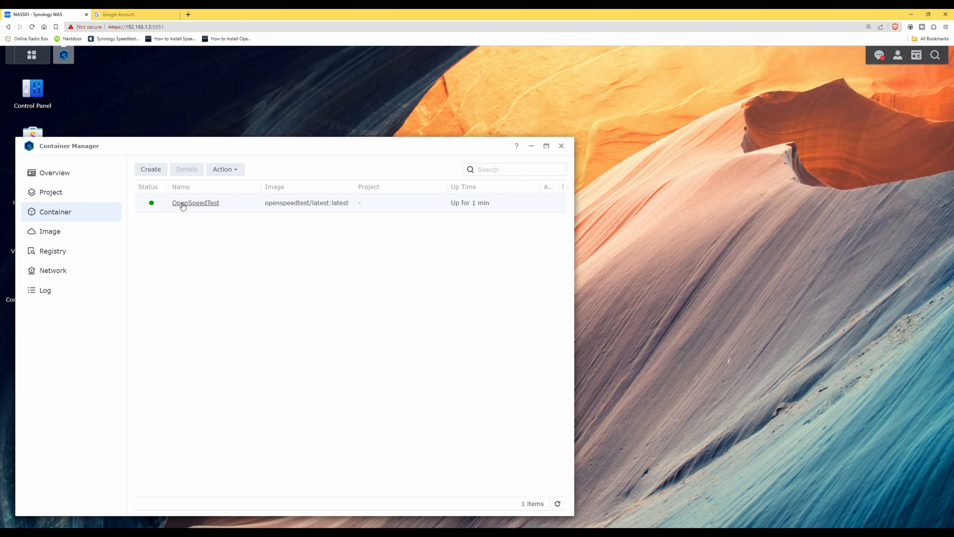
{"action": "left_click", "coordinate": [195, 203]}
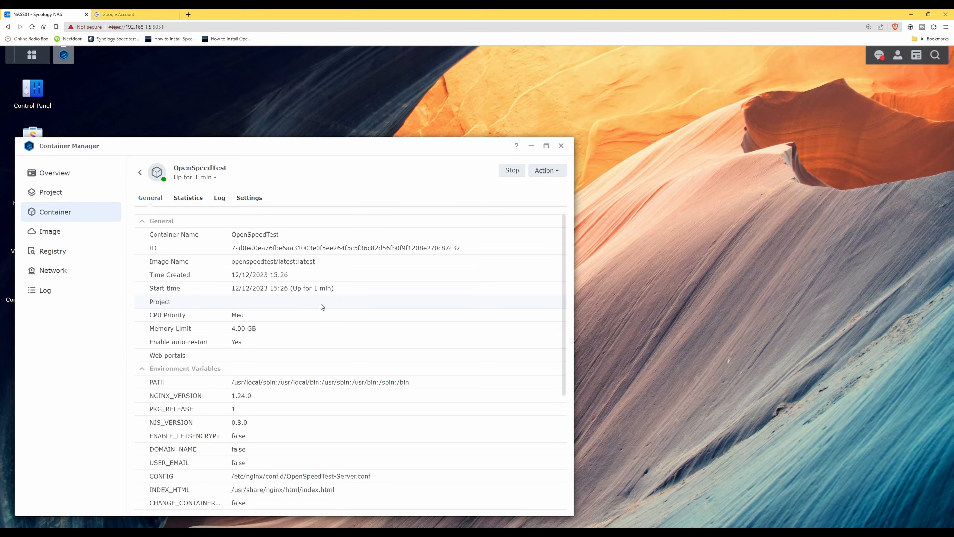
{"action": "left_click", "coordinate": [55, 173]}
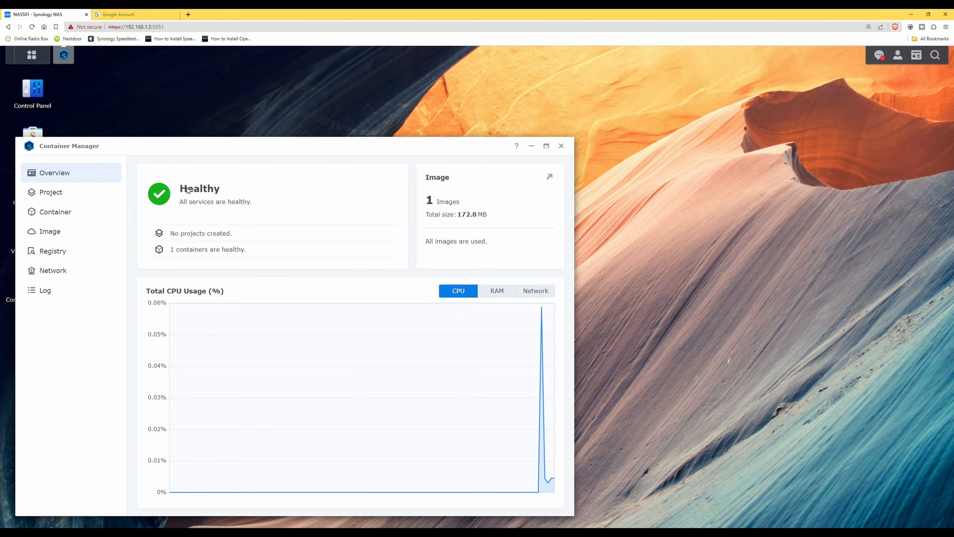
{"action": "mouse_move", "coordinate": [251, 206]}
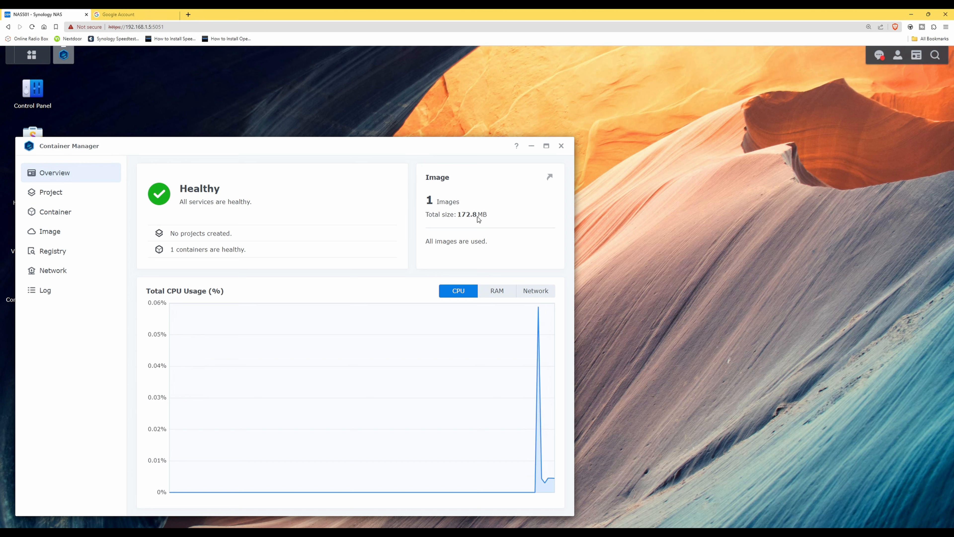
{"action": "mouse_move", "coordinate": [202, 254]}
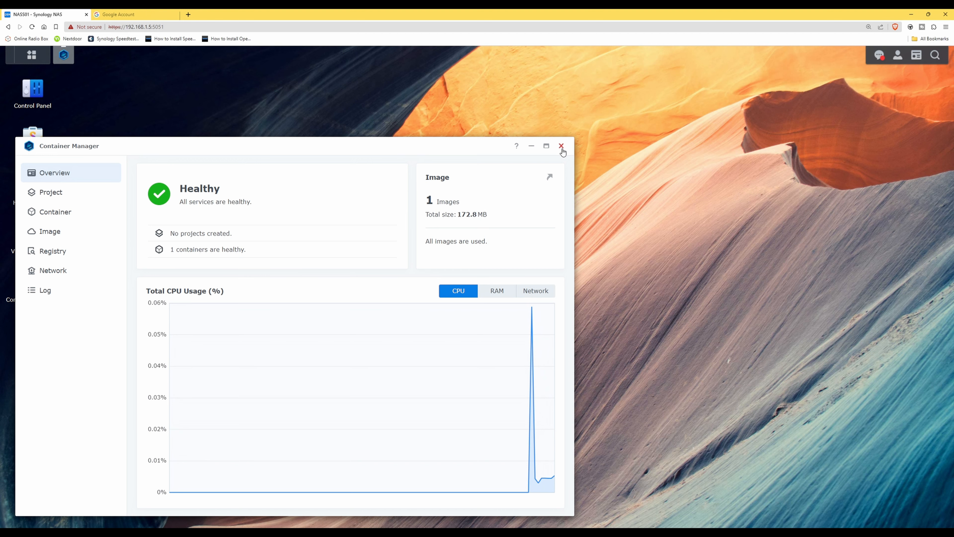
- Close the Container Manager window, leaving the DSM desktop with OpenSpeedTest running
{"action": "left_click", "coordinate": [561, 146]}
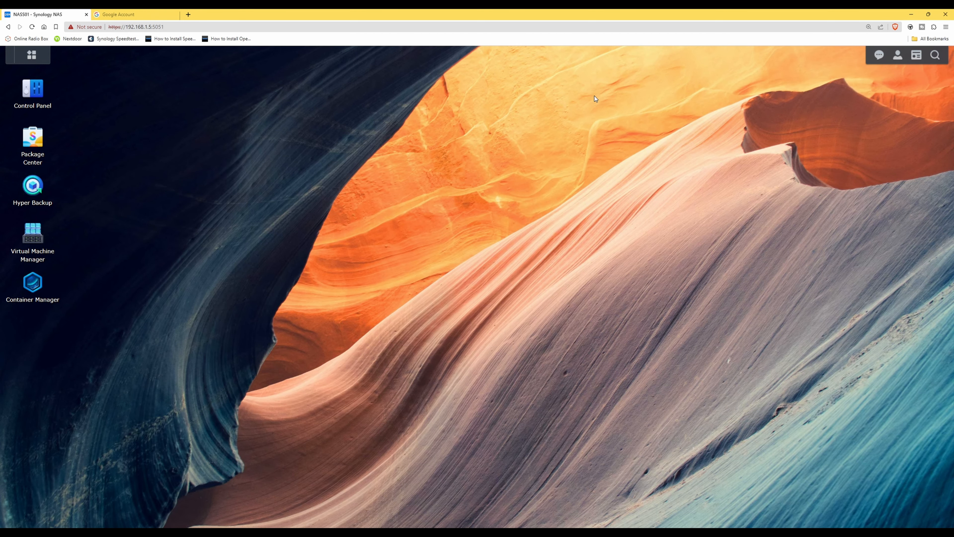
{"action": "mouse_move", "coordinate": [876, 73]}
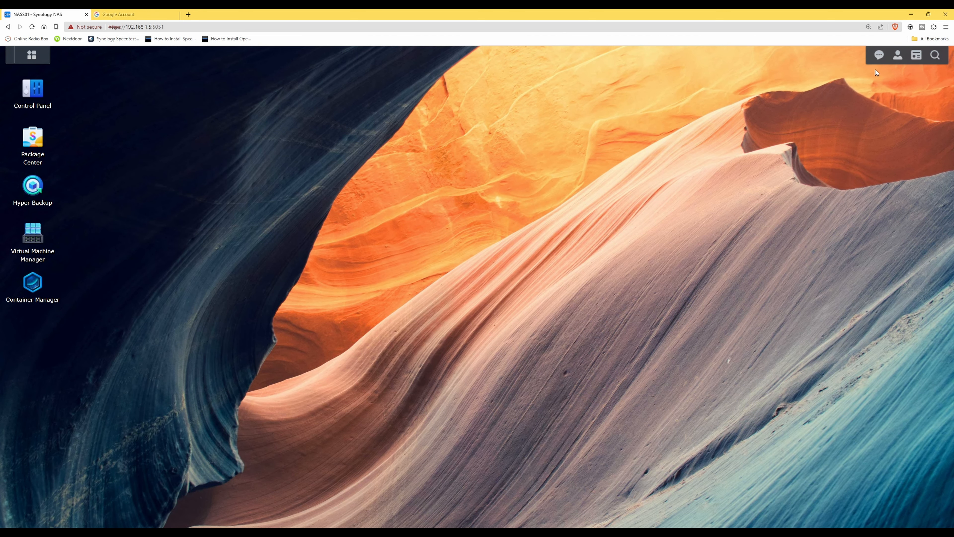
{"action": "mouse_move", "coordinate": [898, 55]}
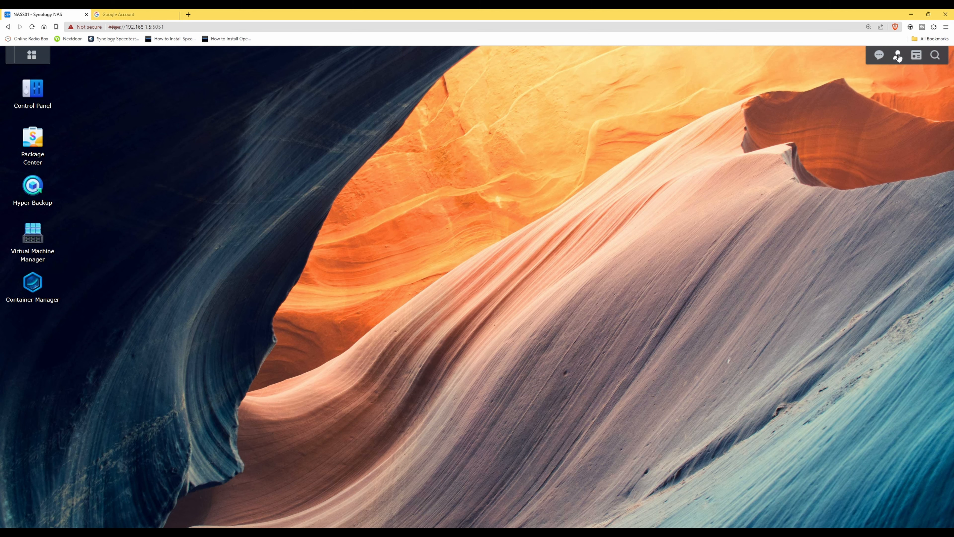
- Sign out of the NAS from the account menu, leaving the DSM sign-in page
{"action": "left_click", "coordinate": [898, 55]}
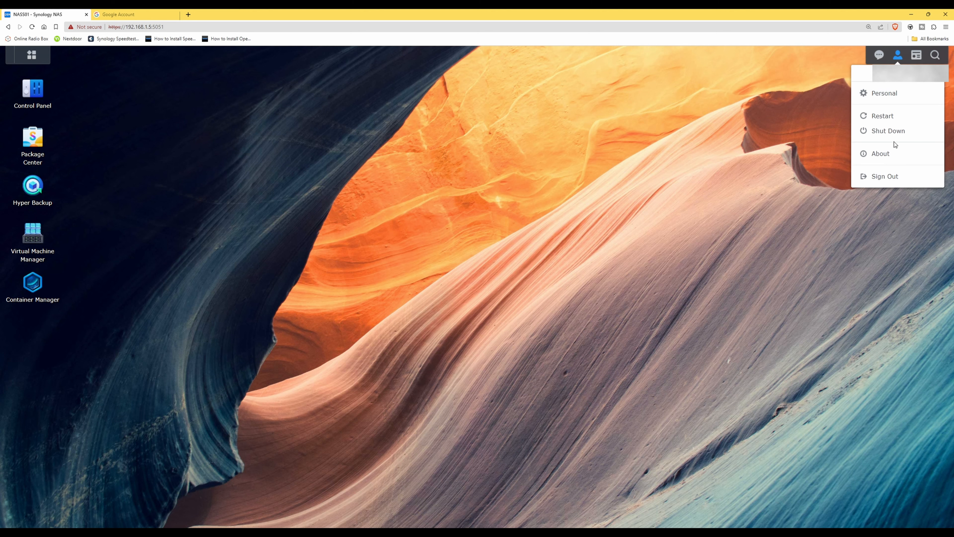
{"action": "left_click", "coordinate": [884, 177]}
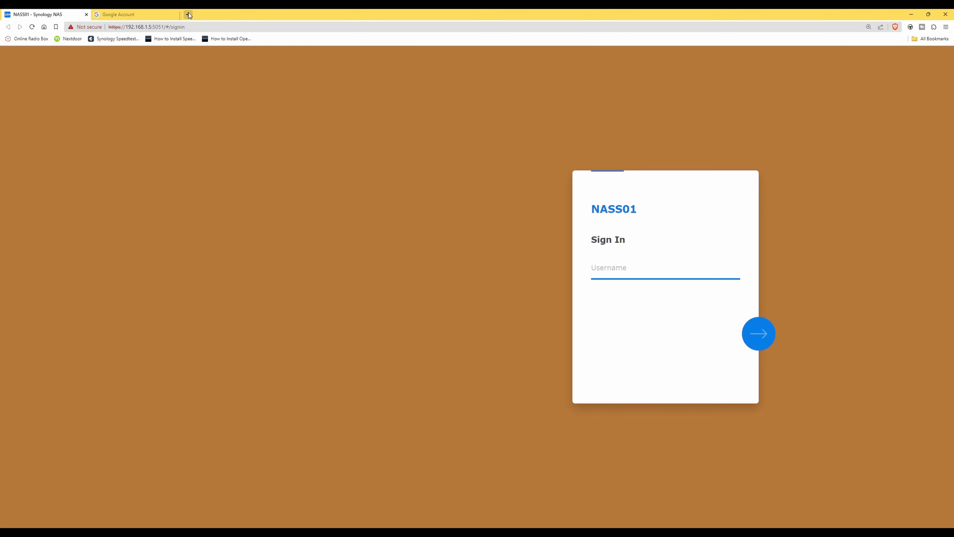
{"action": "left_click", "coordinate": [189, 13]}
{"action": "type", "text": "192.168.1.5"}
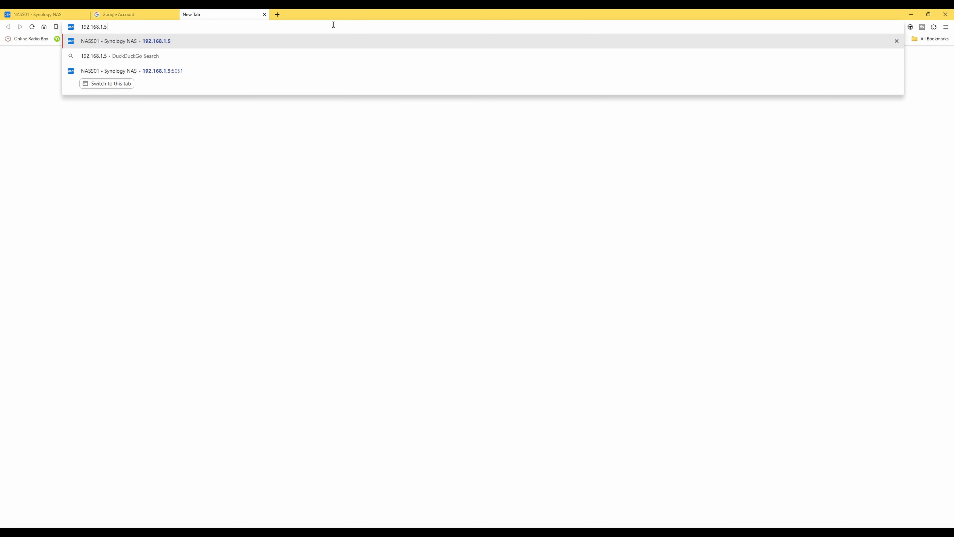
- Enter 192.168.1.5:3000 in the address bar to load the OpenSpeedTest page
{"action": "type", "text": "://"}
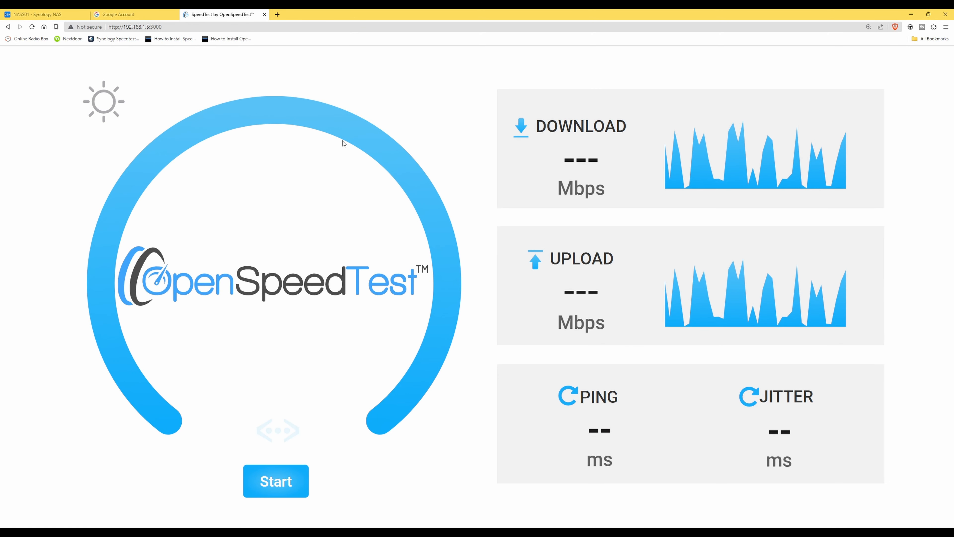
{"action": "mouse_move", "coordinate": [363, 284]}
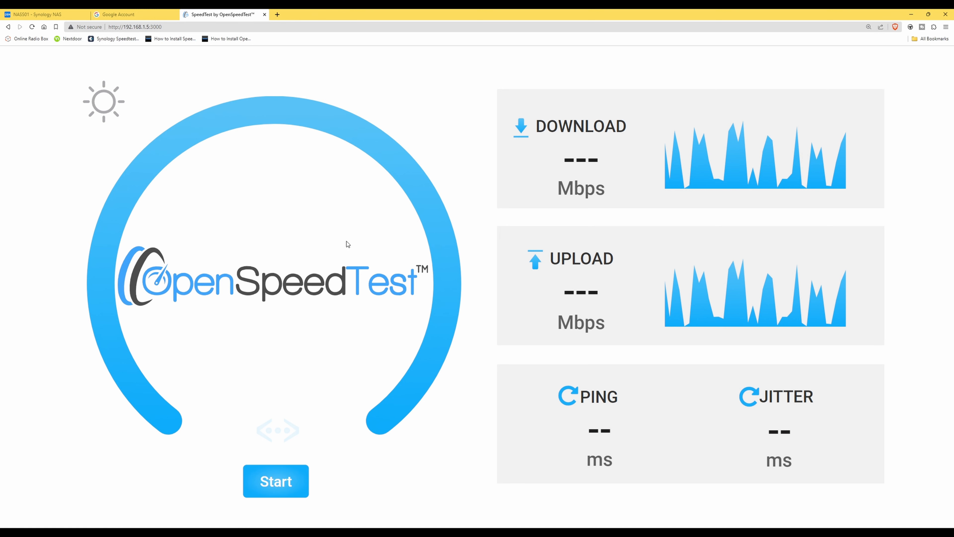
{"action": "mouse_move", "coordinate": [323, 398]}
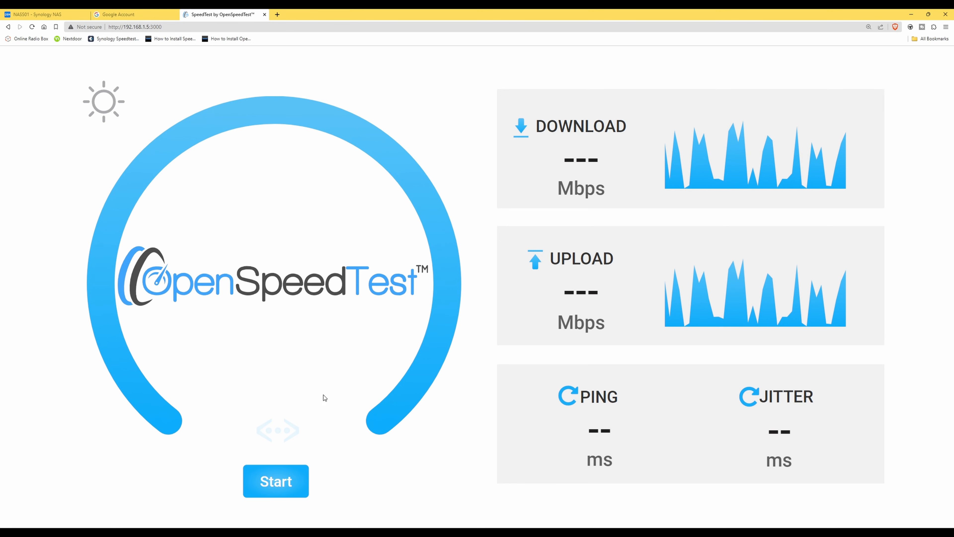
{"action": "mouse_move", "coordinate": [341, 253]}
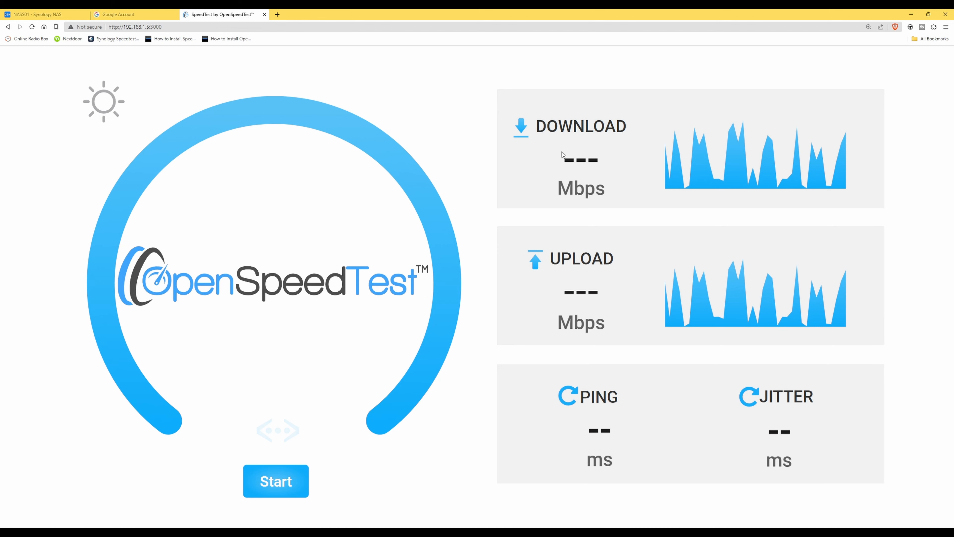
{"action": "mouse_move", "coordinate": [275, 204]}
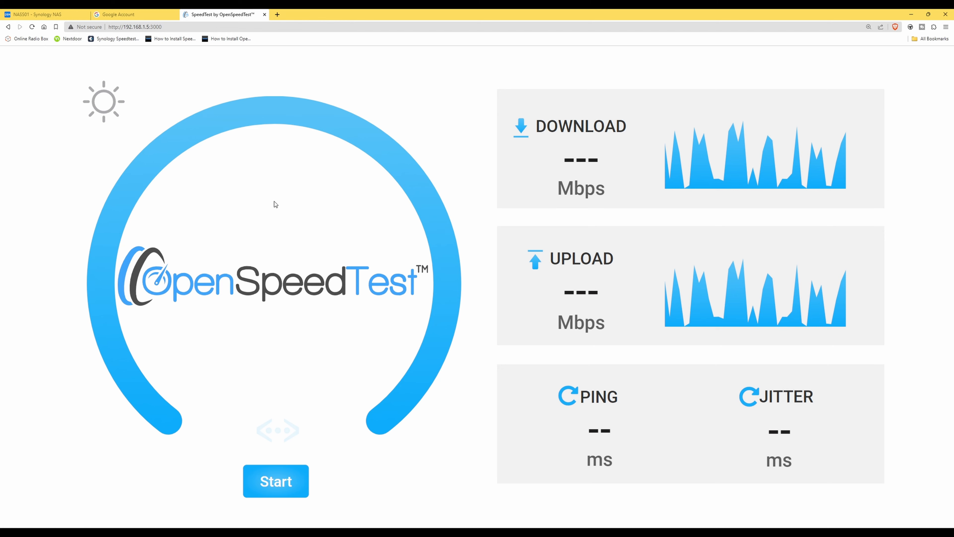
{"action": "mouse_move", "coordinate": [316, 233]}
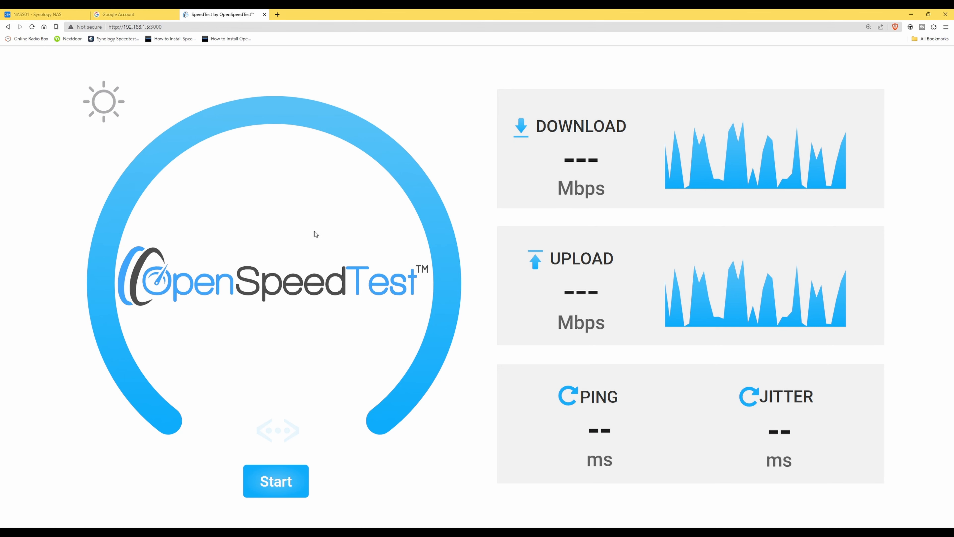
{"action": "mouse_move", "coordinate": [321, 376]}
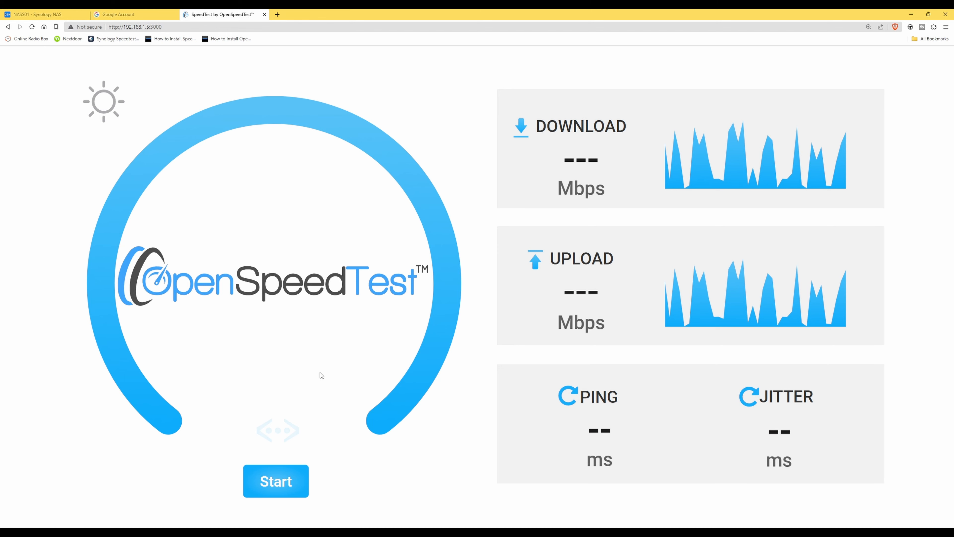
{"action": "mouse_move", "coordinate": [349, 367]}
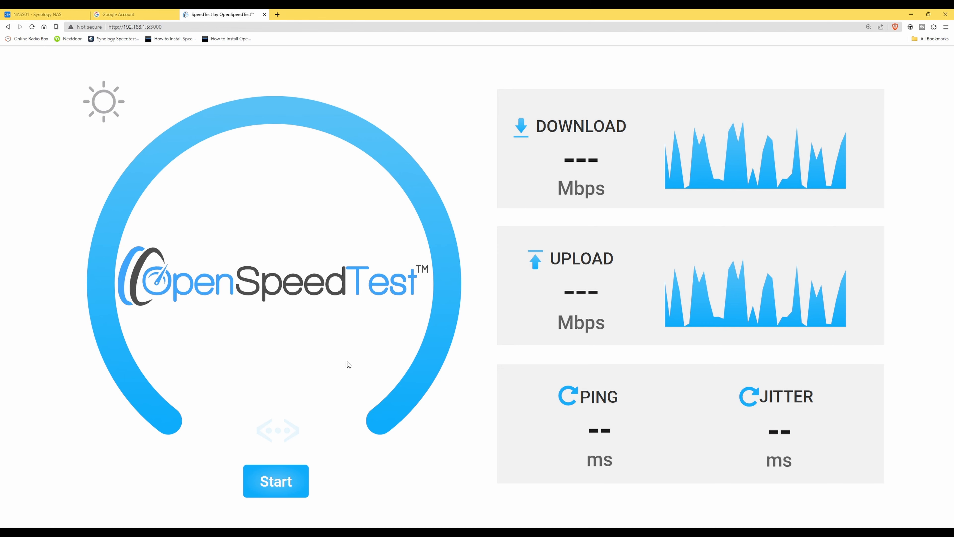
{"action": "mouse_move", "coordinate": [449, 146]}
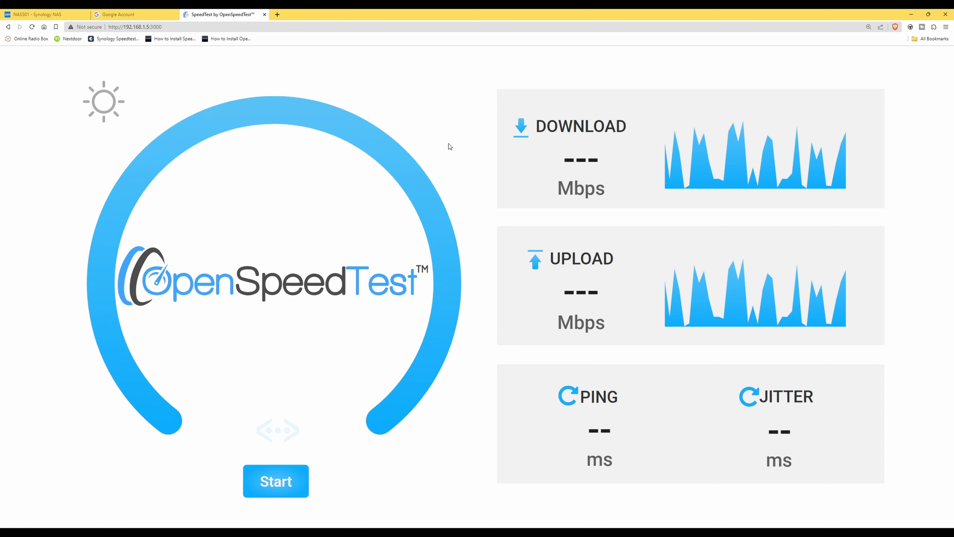
{"action": "mouse_move", "coordinate": [495, 120]}
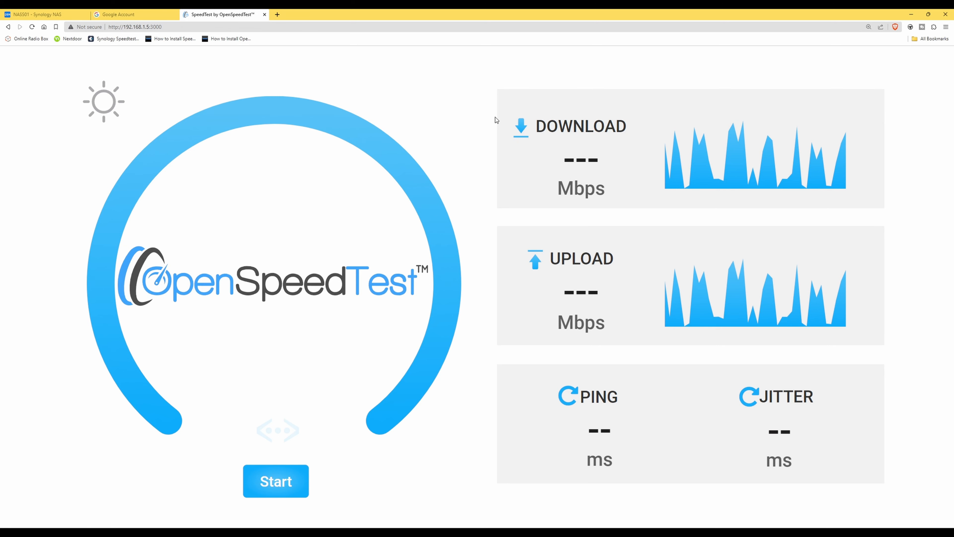
{"action": "mouse_move", "coordinate": [480, 280]}
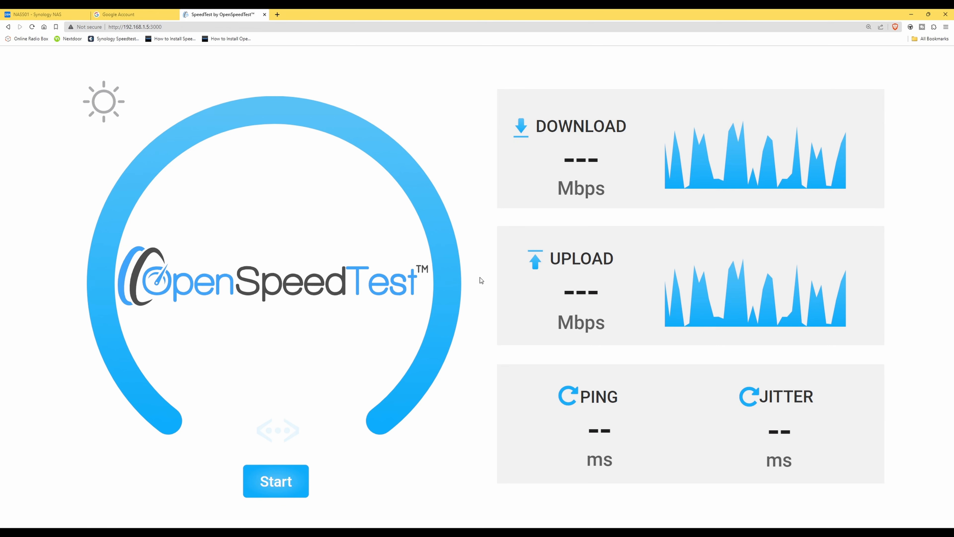
{"action": "mouse_move", "coordinate": [343, 268]}
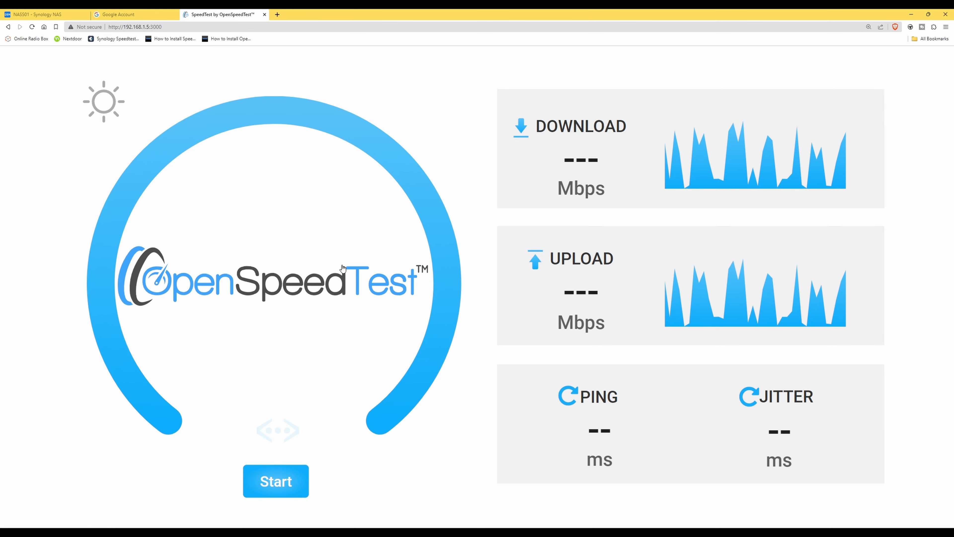
{"action": "mouse_move", "coordinate": [280, 208]}
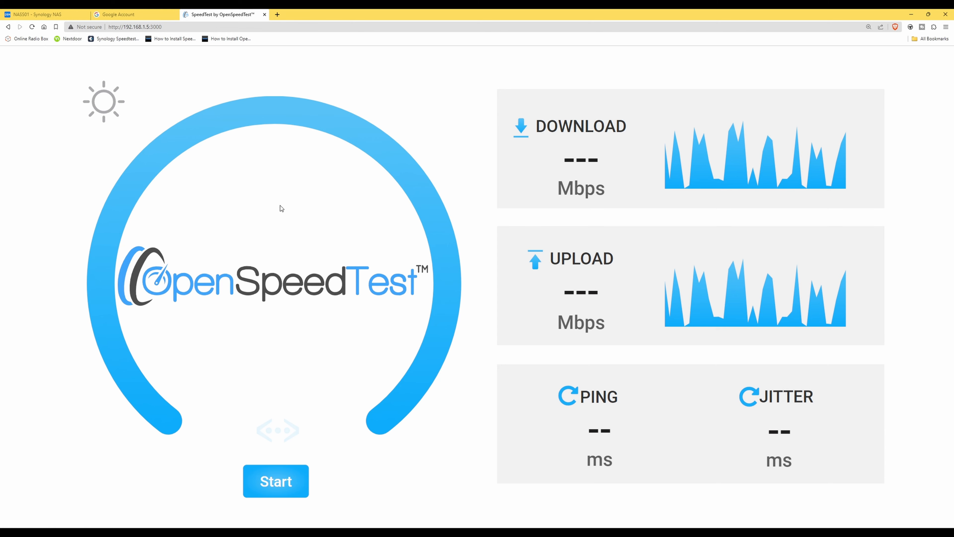
{"action": "mouse_move", "coordinate": [273, 491]}
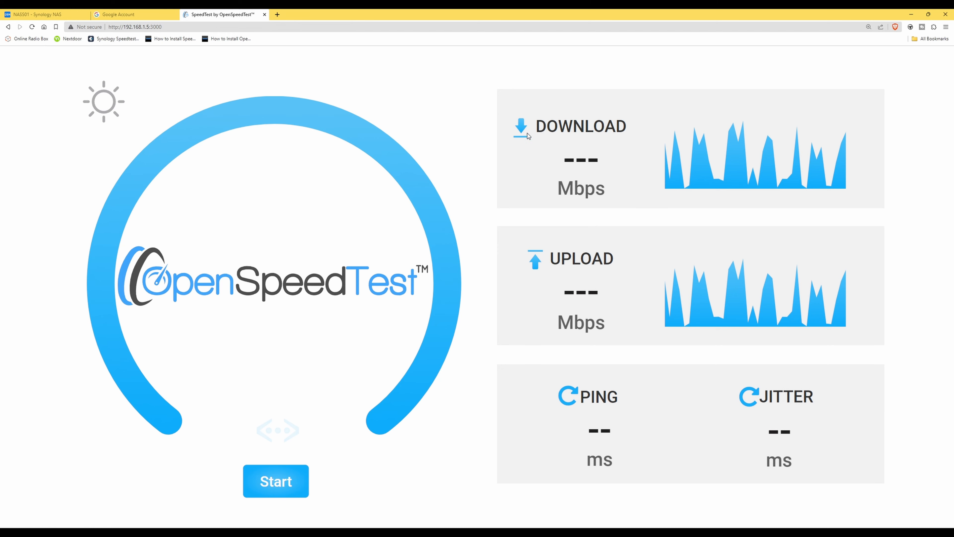
{"action": "mouse_move", "coordinate": [569, 273]}
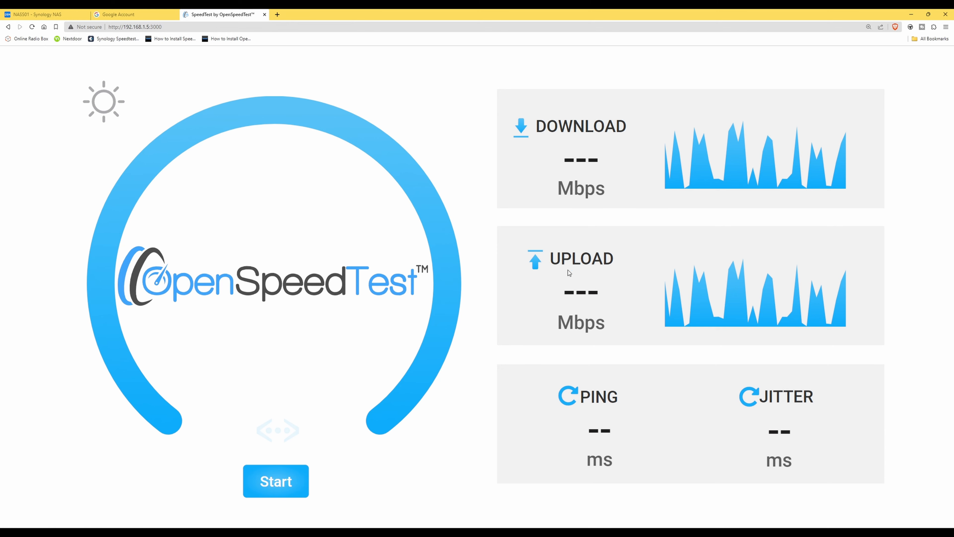
{"action": "mouse_move", "coordinate": [770, 396]}
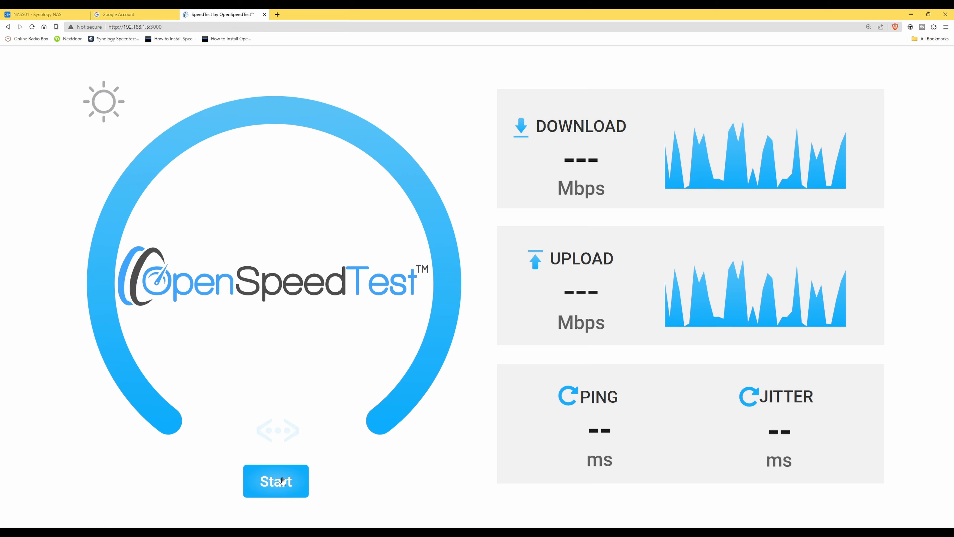
{"action": "left_click", "coordinate": [276, 481]}
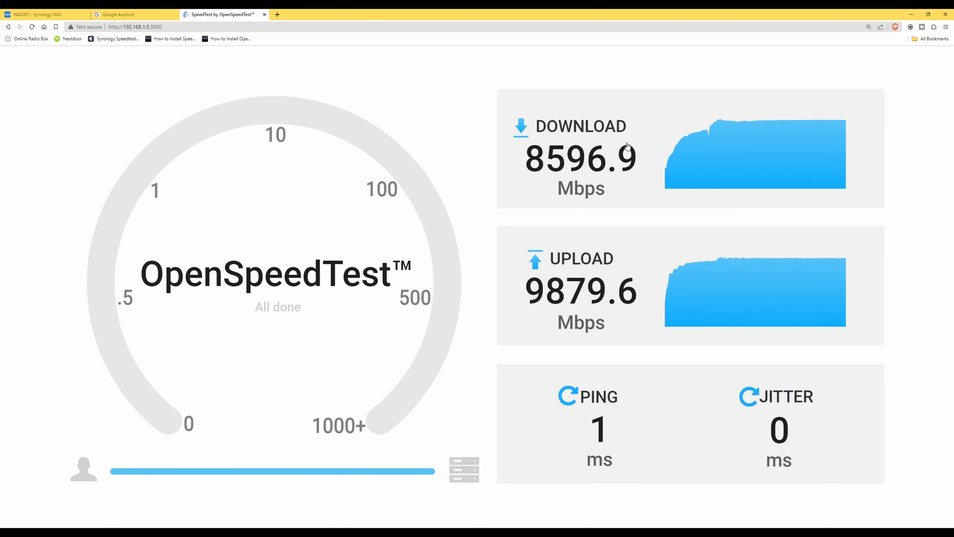
{"action": "mouse_move", "coordinate": [584, 156]}
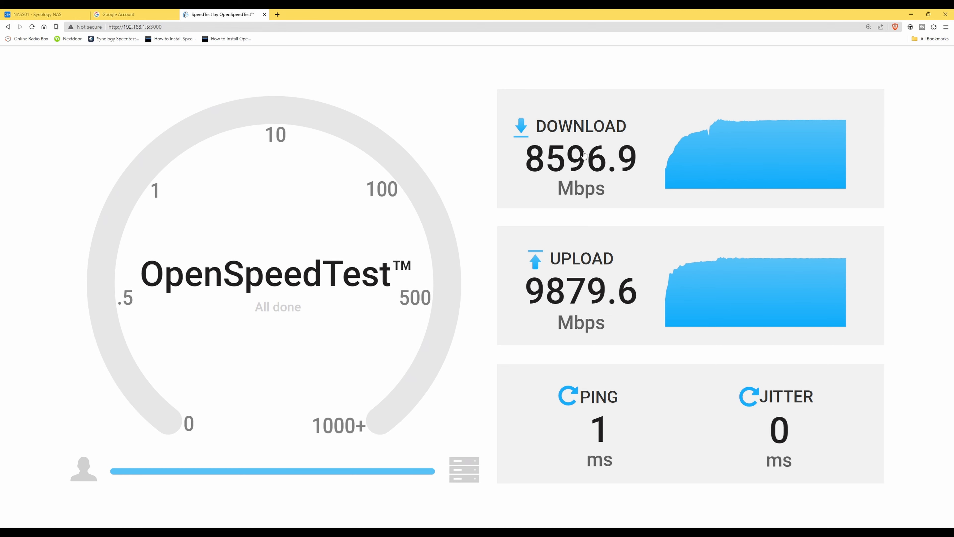
{"action": "mouse_move", "coordinate": [588, 169]}
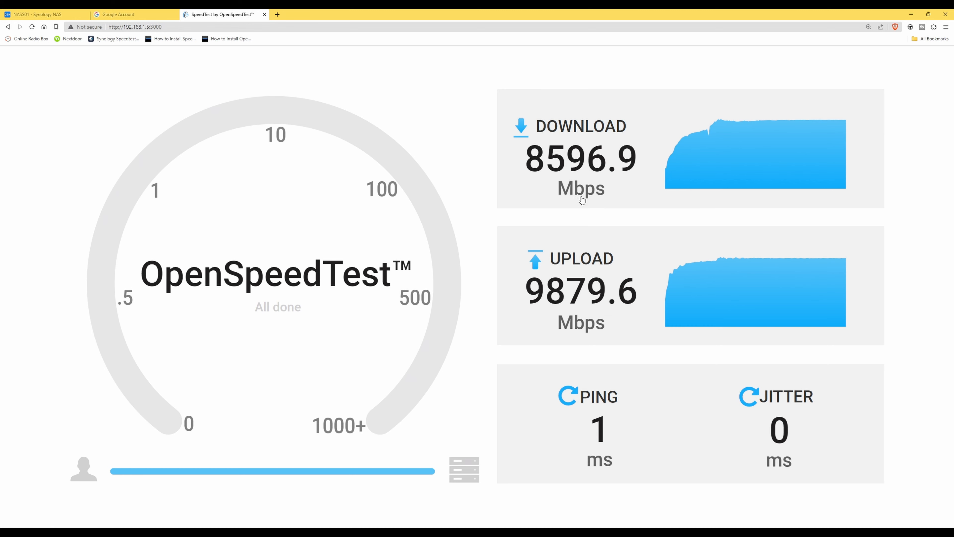
{"action": "mouse_move", "coordinate": [582, 268]}
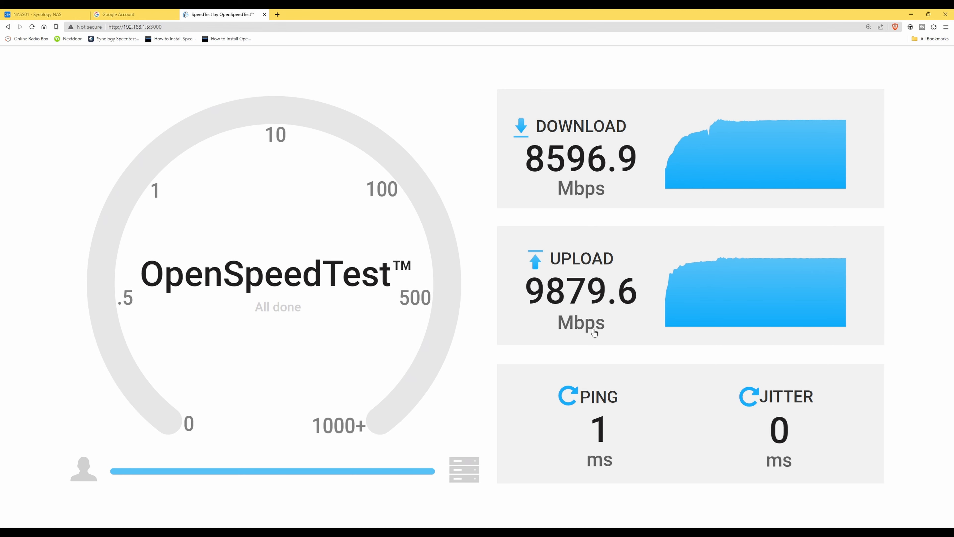
{"action": "mouse_move", "coordinate": [607, 436]}
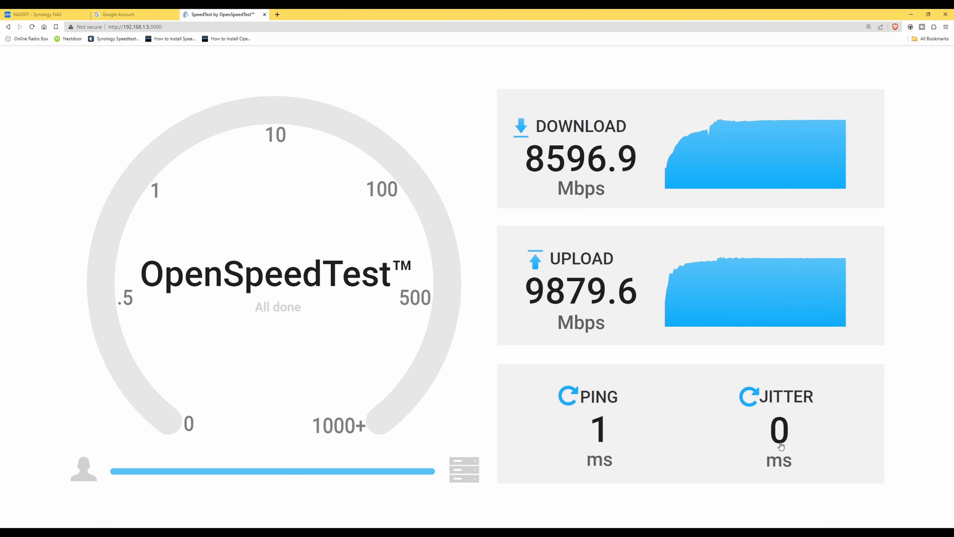
{"action": "mouse_move", "coordinate": [424, 94]}
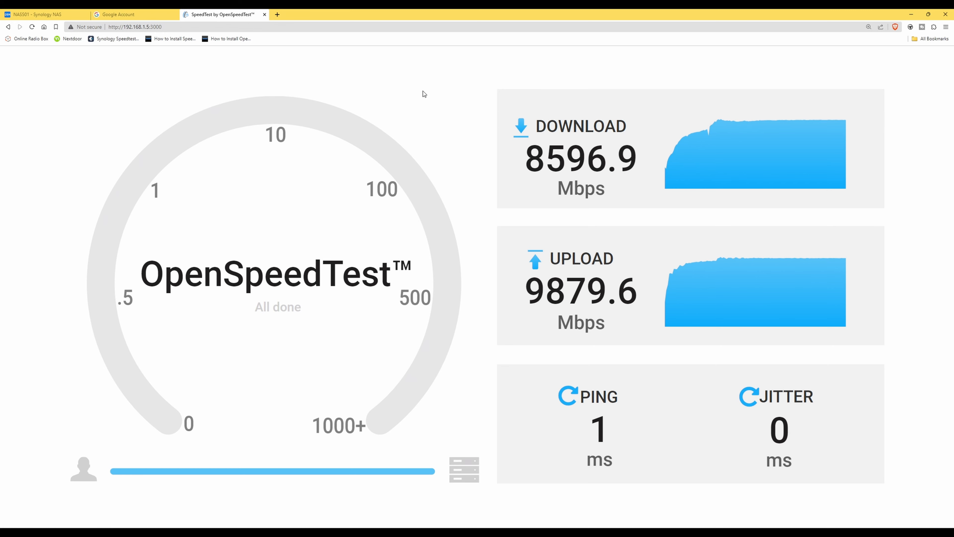
{"action": "mouse_move", "coordinate": [366, 142]}
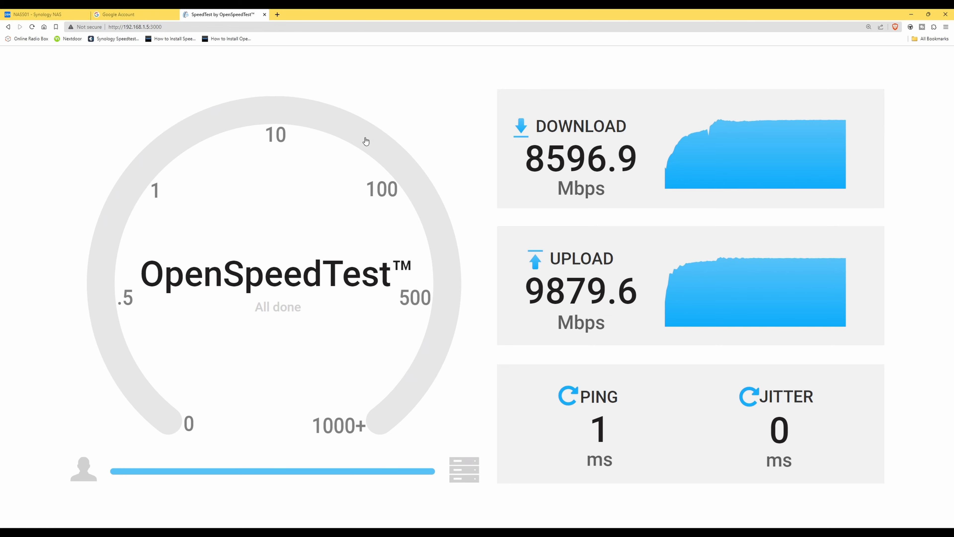
{"action": "mouse_move", "coordinate": [502, 122]}
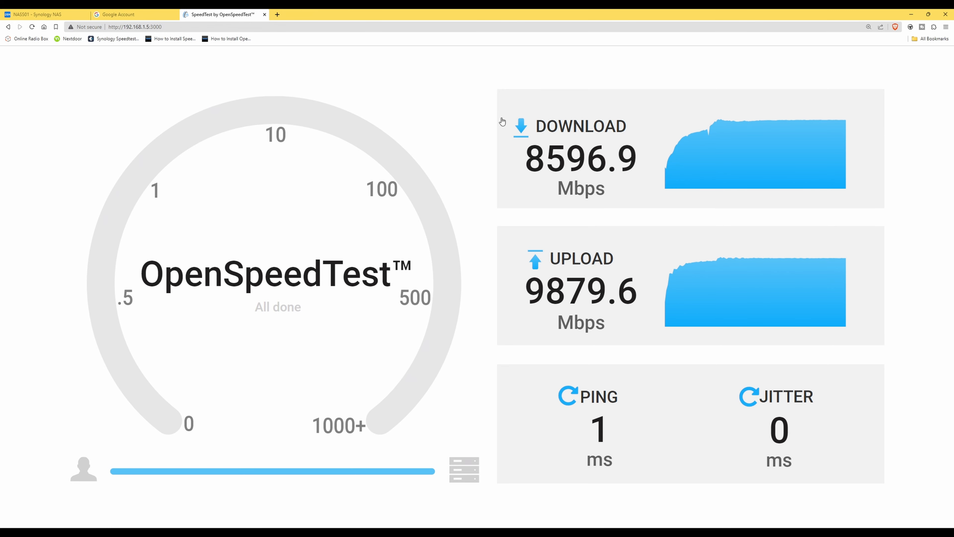
{"action": "mouse_move", "coordinate": [436, 133]}
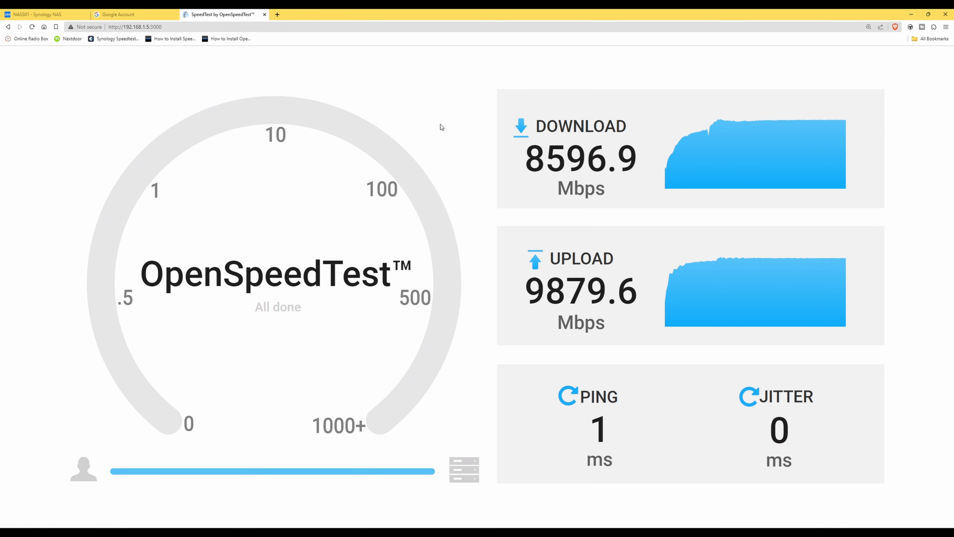
{"action": "mouse_move", "coordinate": [442, 124]}
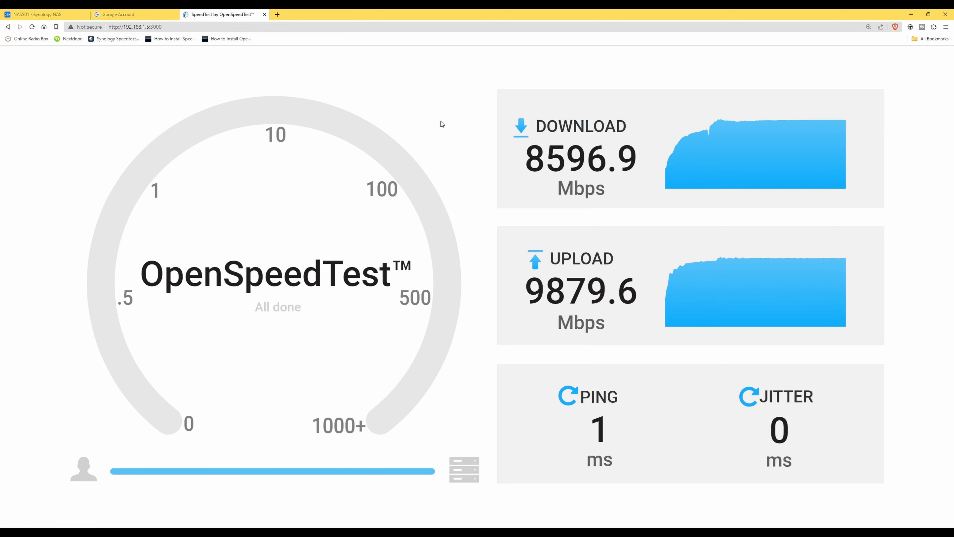